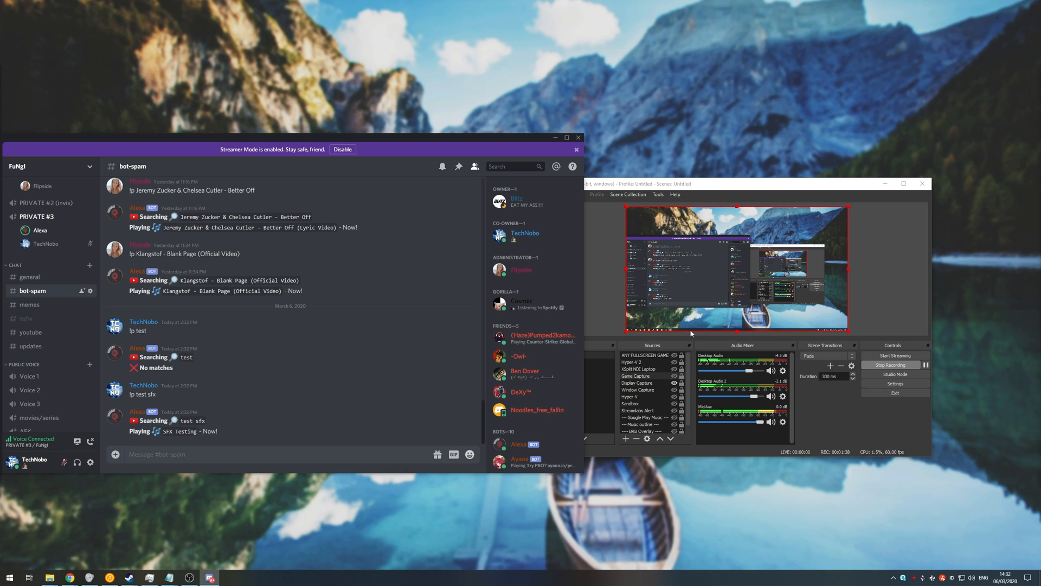
pyautogui.moveTo(240, 279)
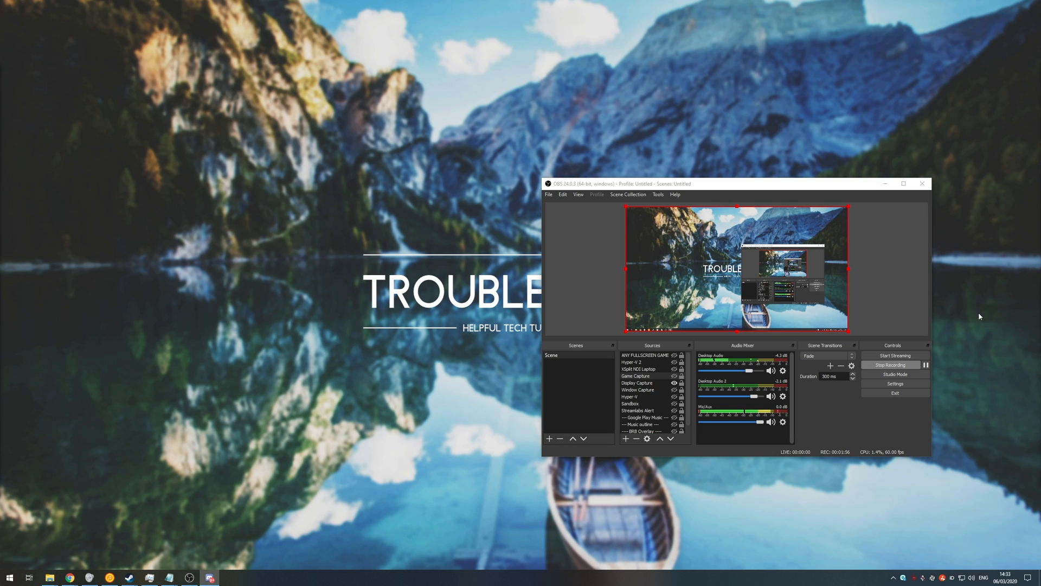
# - Move the OBS main window to the centre of the screen while recording continues
pyautogui.moveTo(736, 185); pyautogui.dragTo(521, 164)
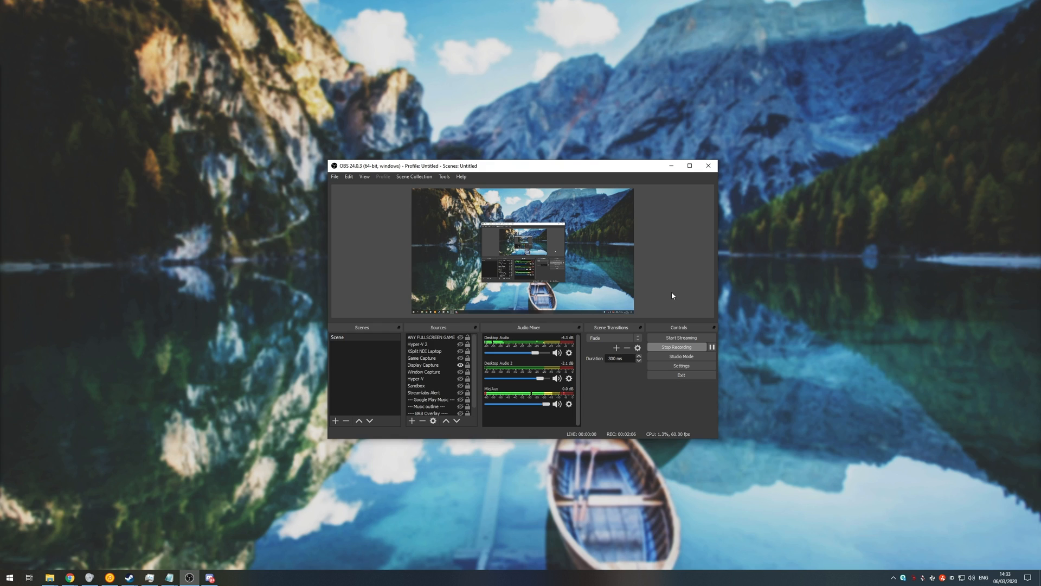
pyautogui.moveTo(540, 374)
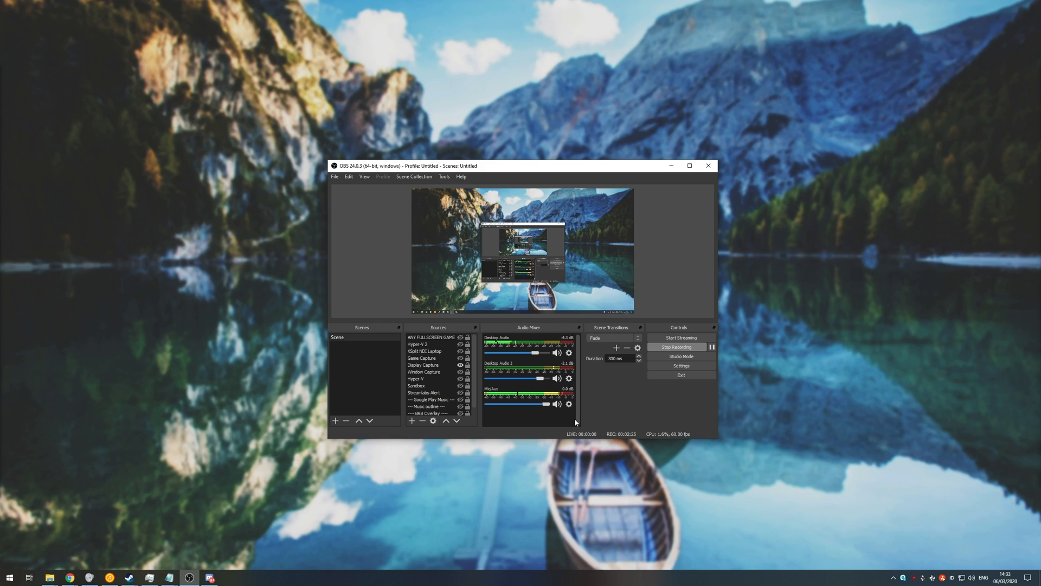
pyautogui.moveTo(589, 428)
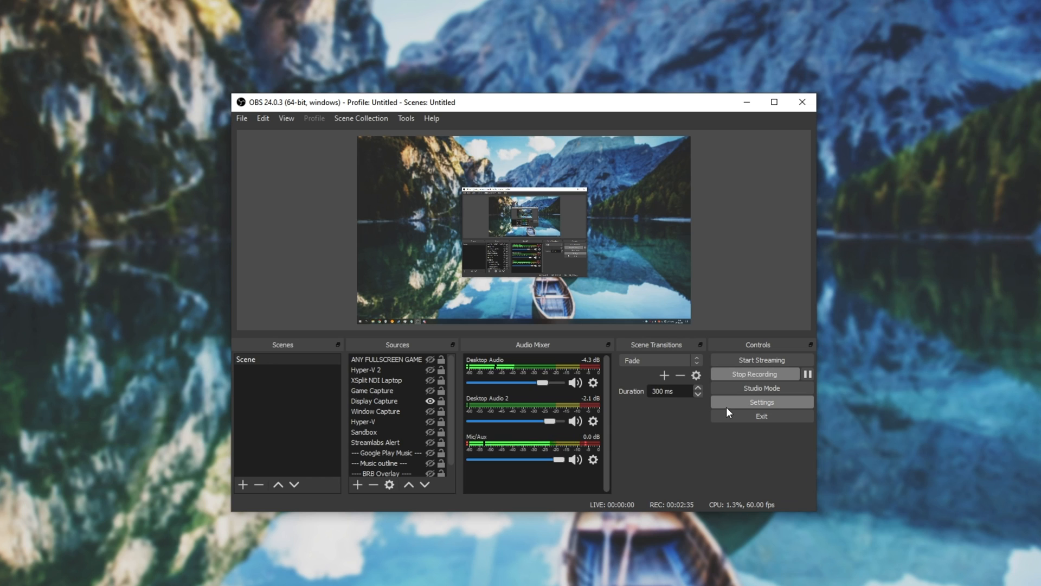
pyautogui.click(762, 402)
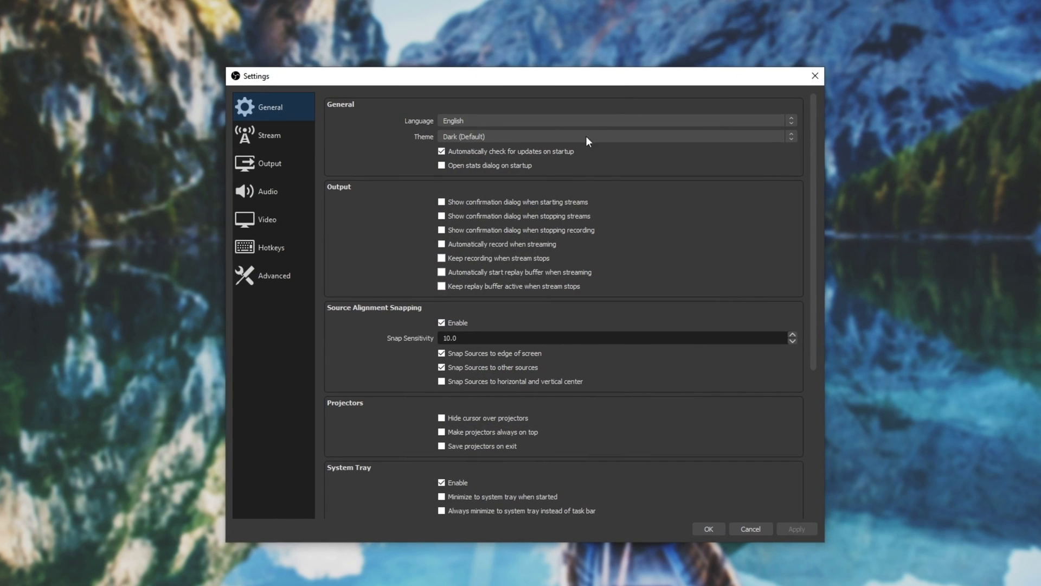
pyautogui.click(270, 164)
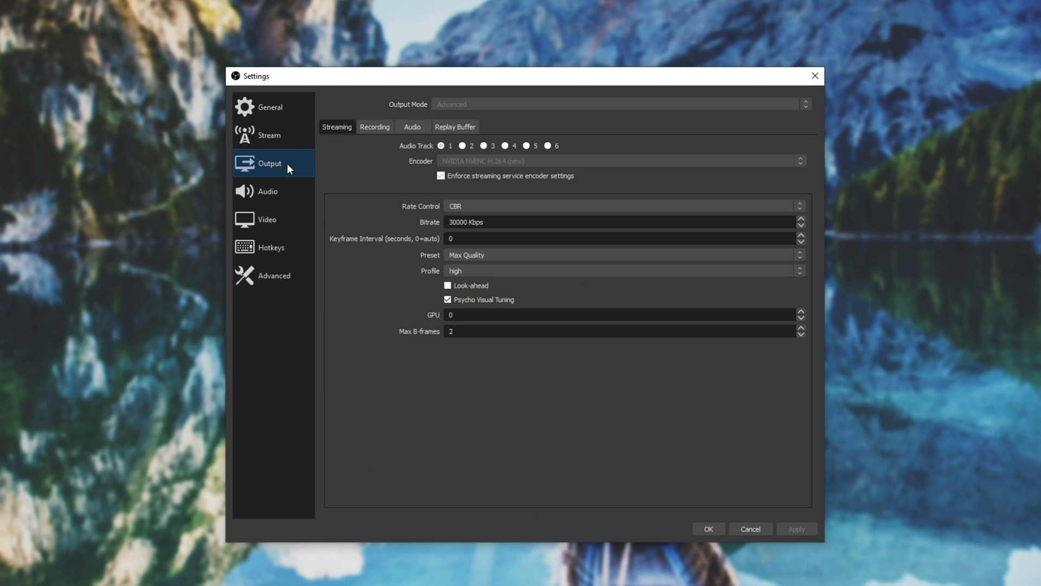
pyautogui.click(375, 128)
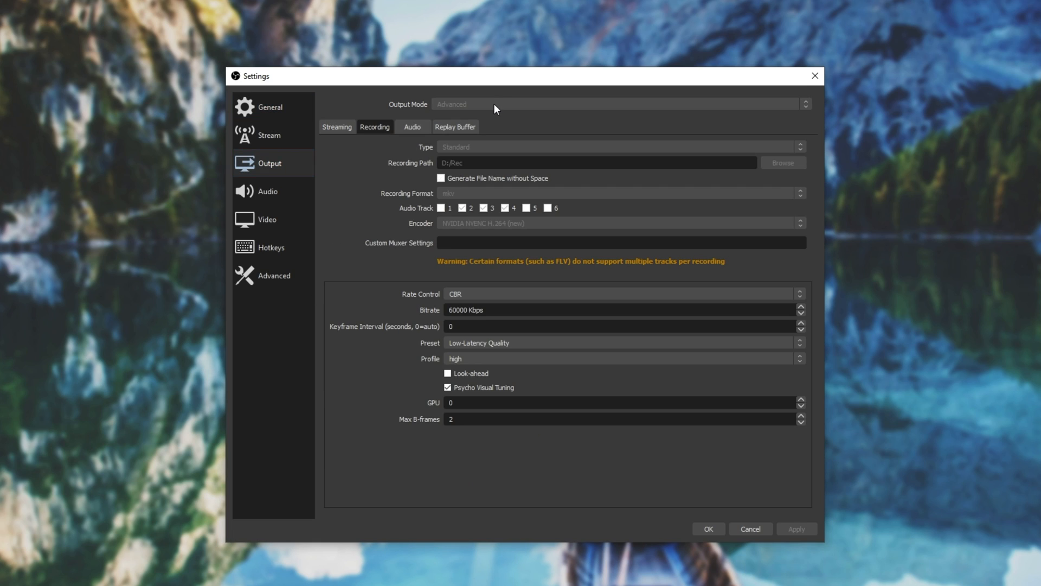
pyautogui.moveTo(504, 111)
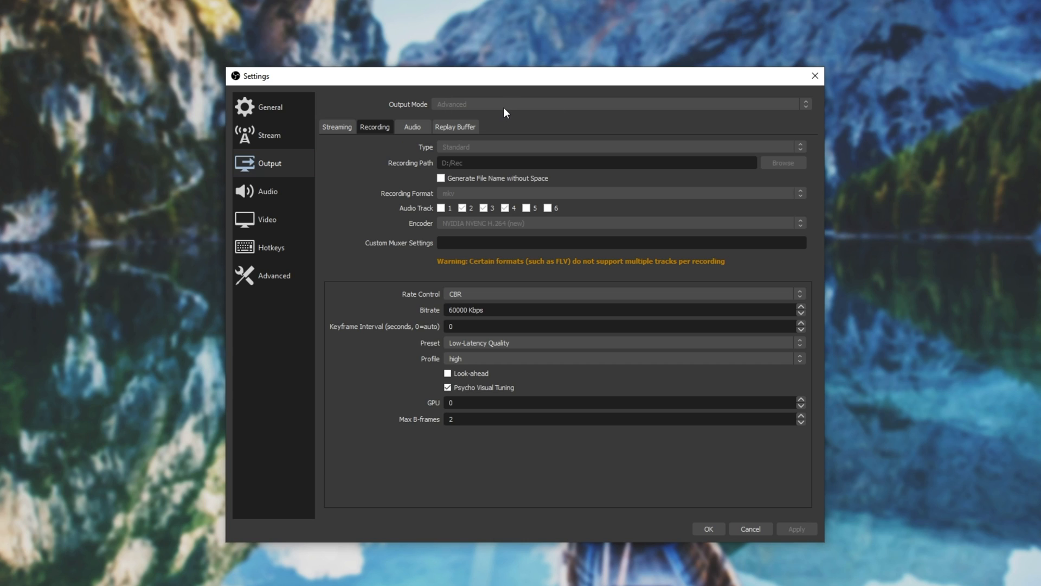
pyautogui.moveTo(457, 191)
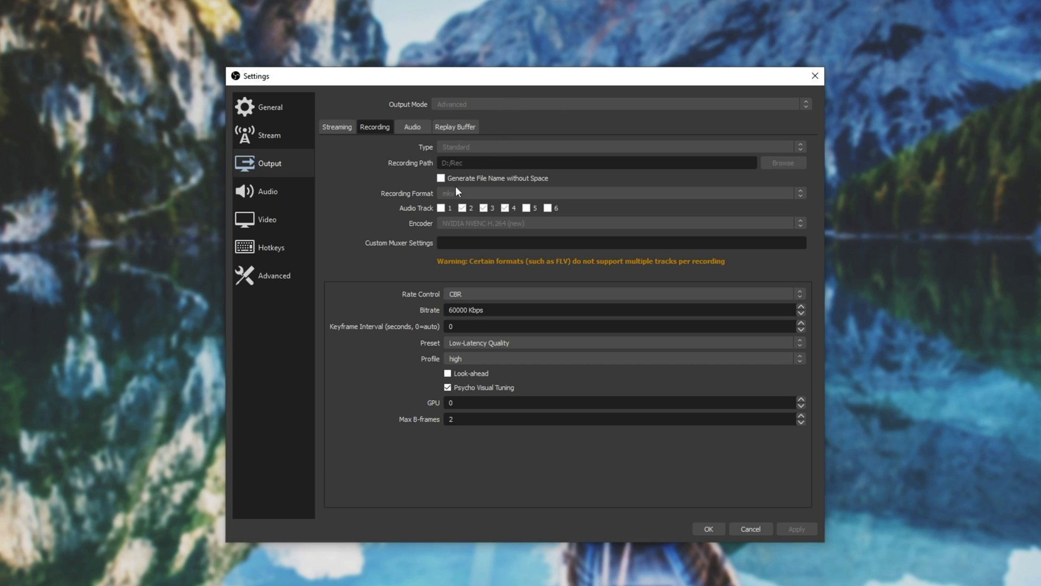
pyautogui.moveTo(414, 217)
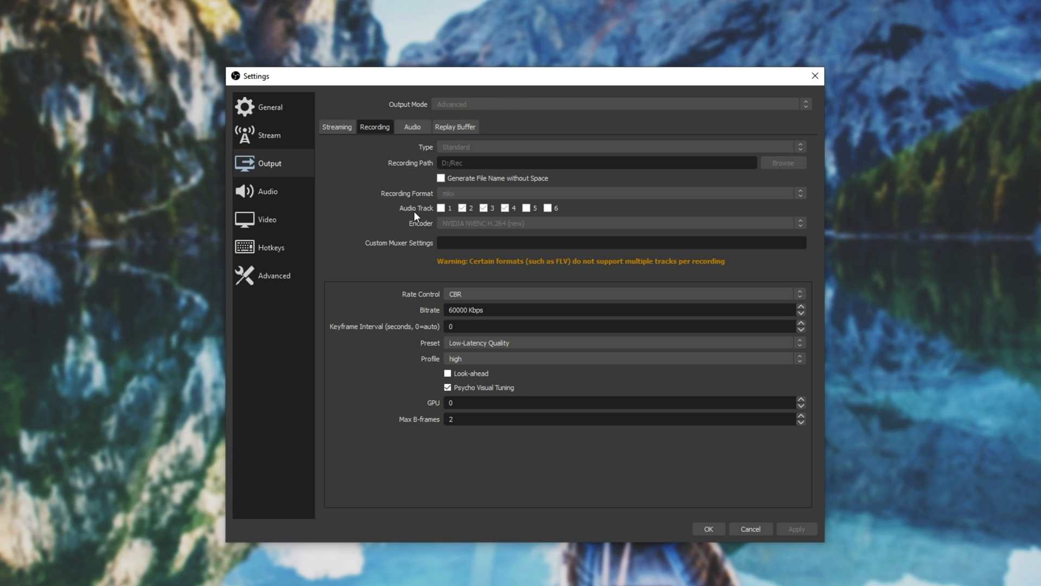
pyautogui.moveTo(528, 91)
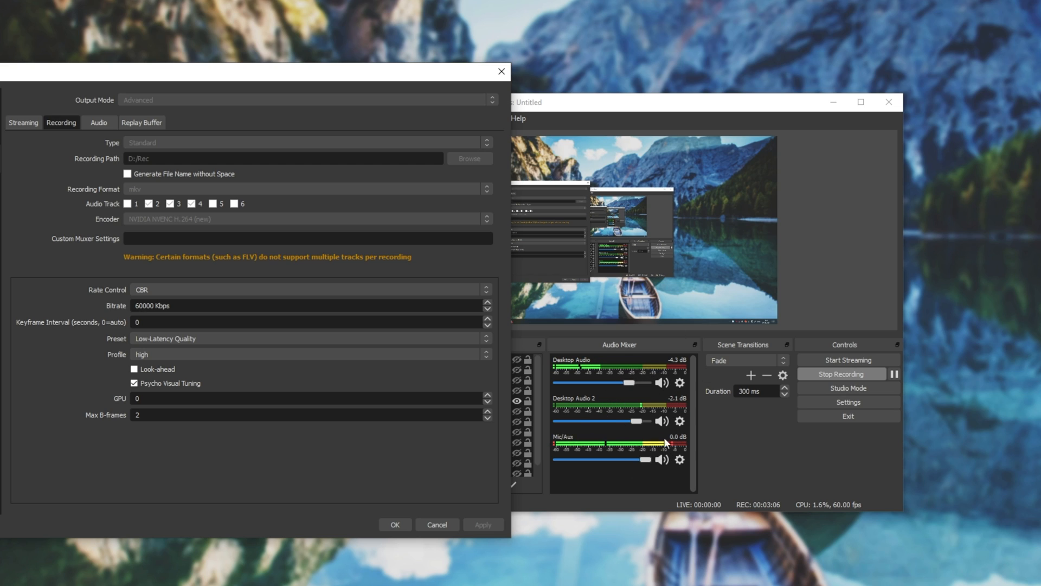
pyautogui.click(23, 122)
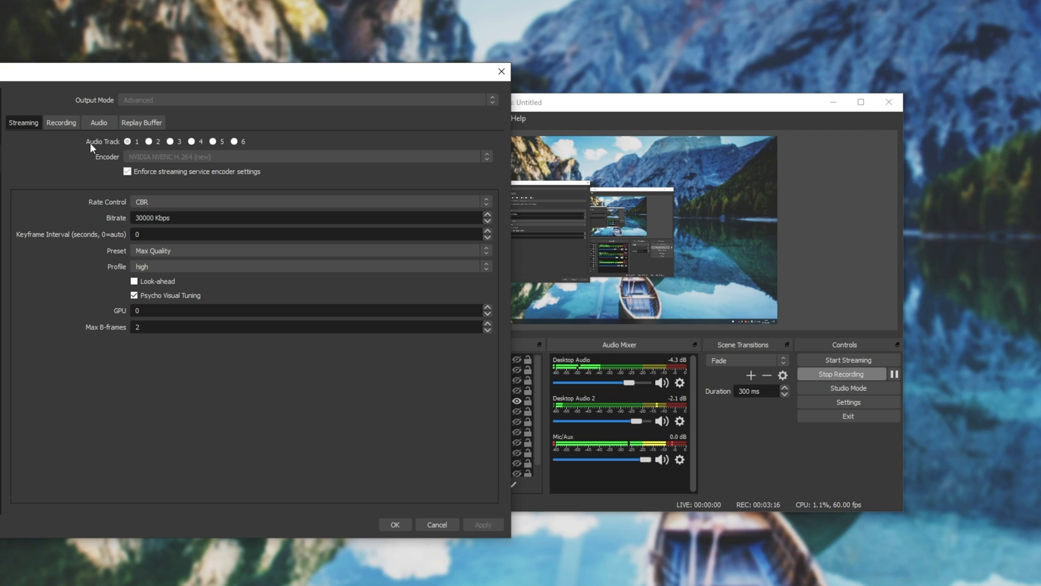
pyautogui.click(61, 123)
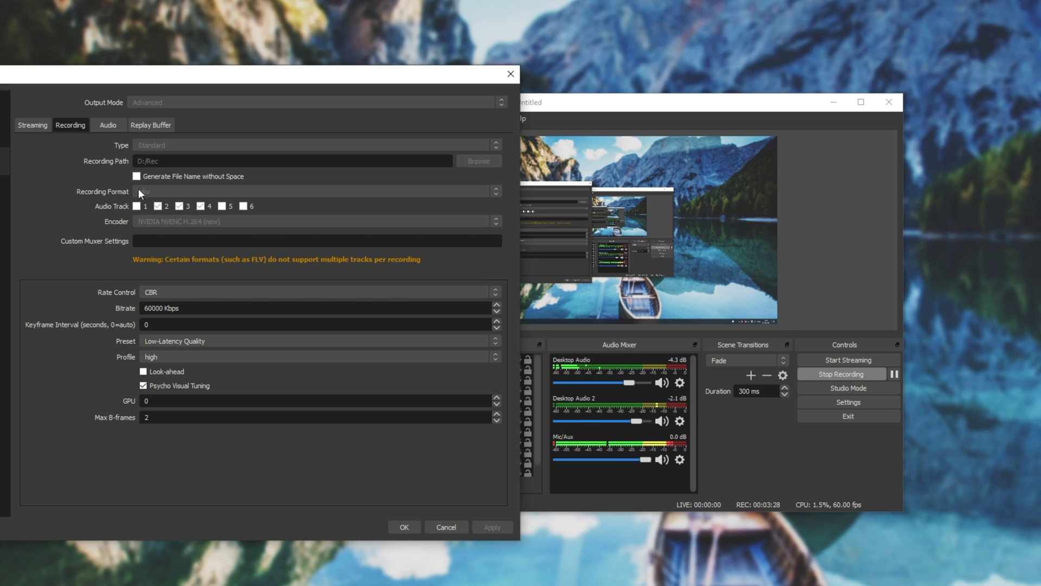
pyautogui.click(31, 125)
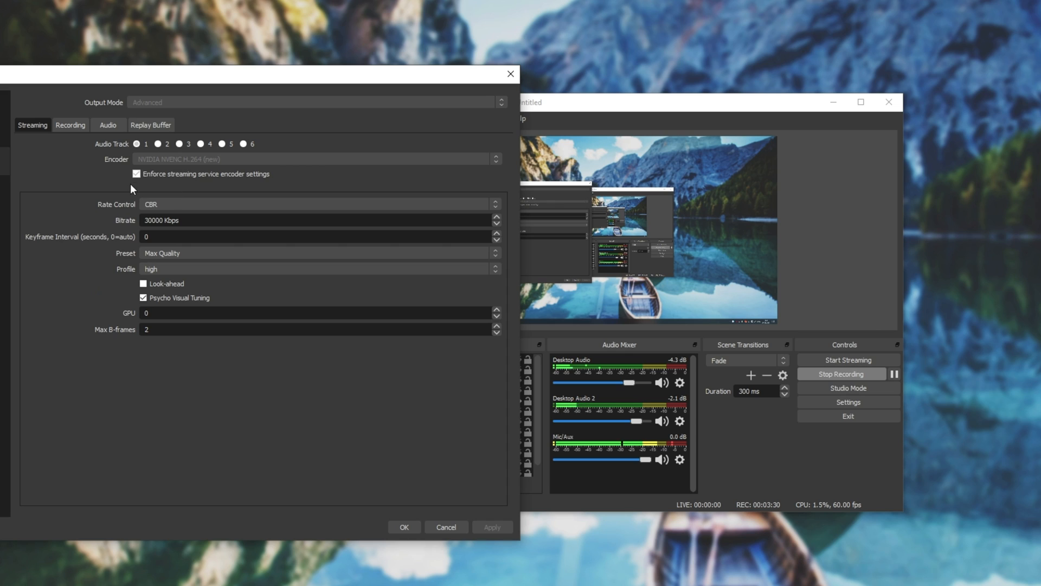
pyautogui.moveTo(146, 159)
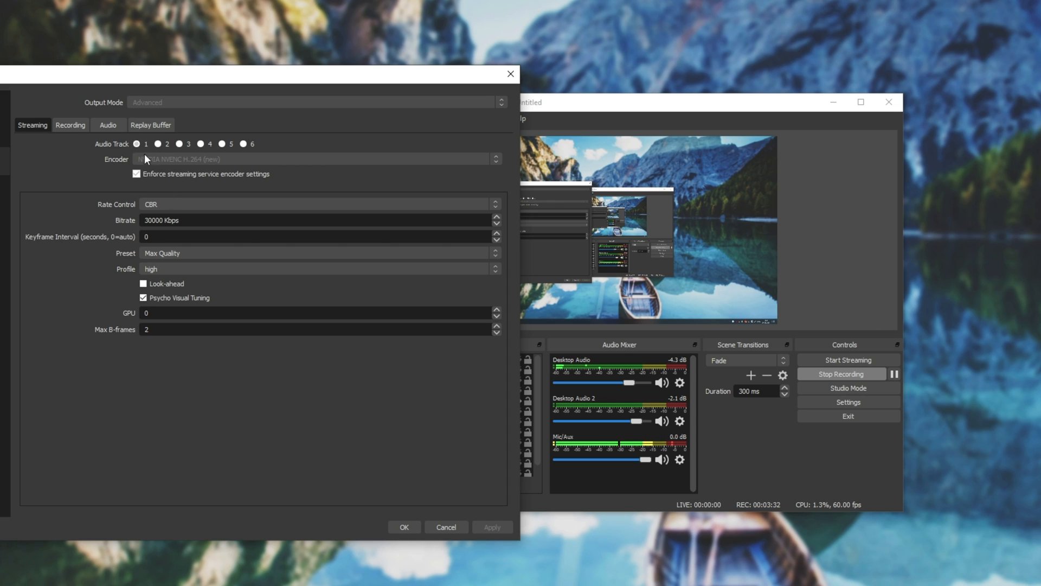
pyautogui.click(69, 125)
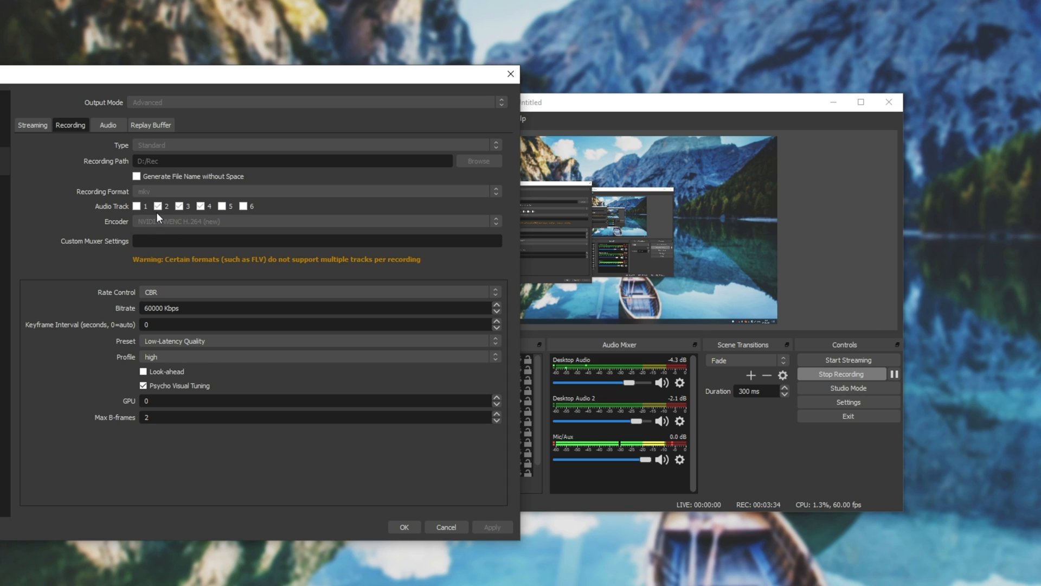
pyautogui.moveTo(572, 348)
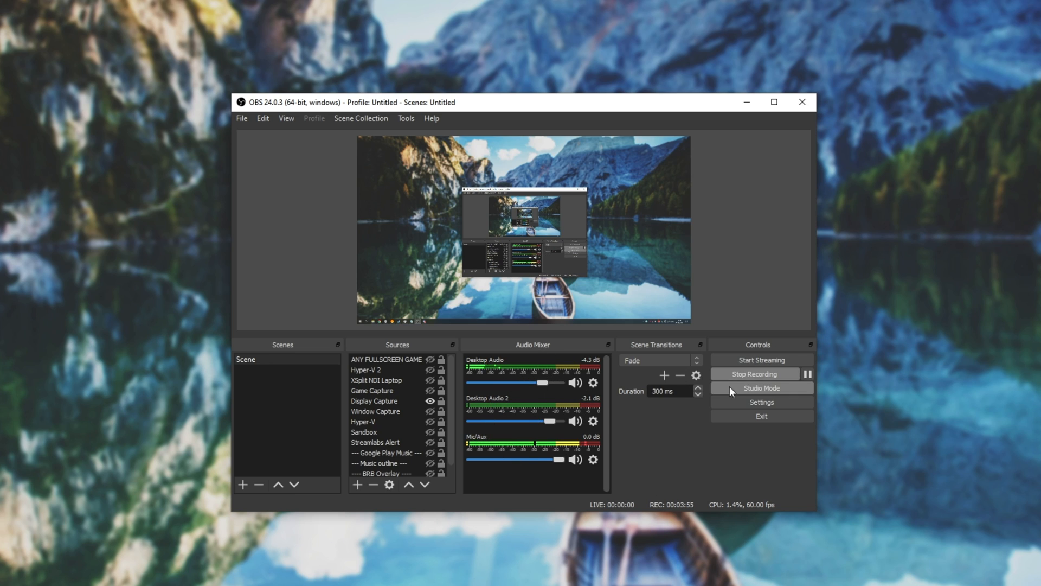
# - Show the Audio page of Settings with the desktop audio and microphone devices
pyautogui.click(761, 401)
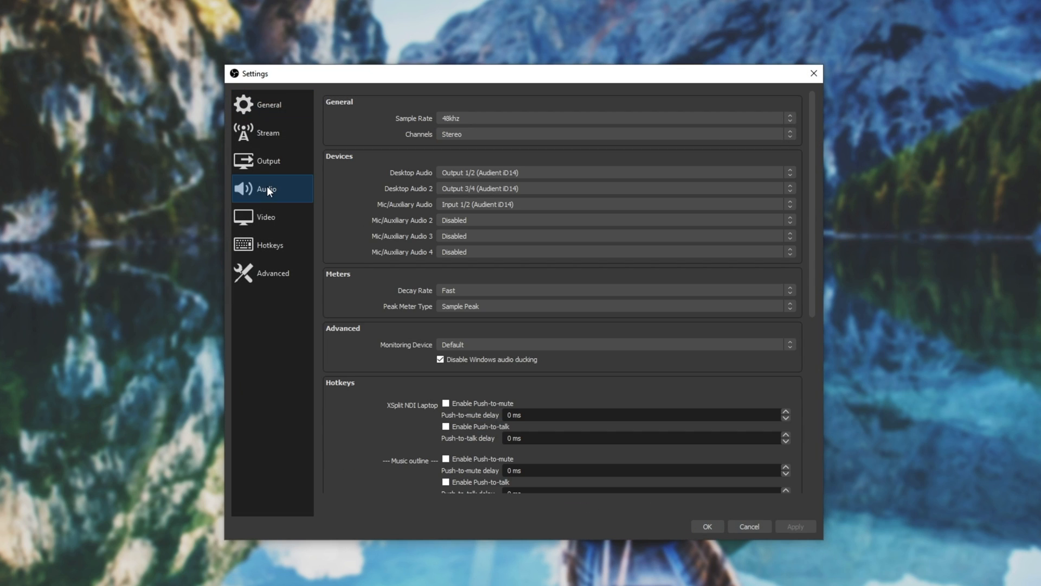
pyautogui.moveTo(402, 181)
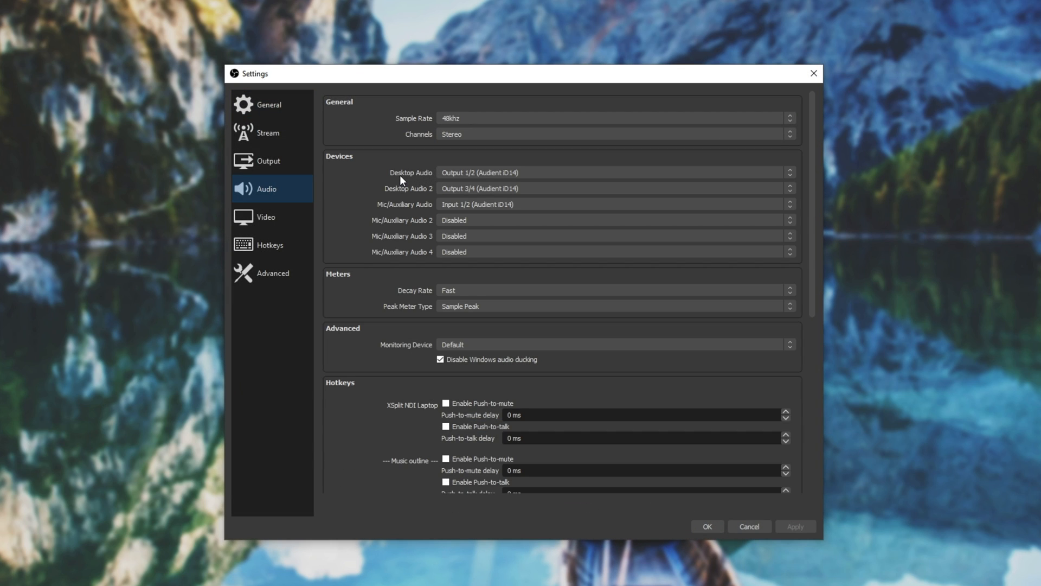
pyautogui.moveTo(412, 218)
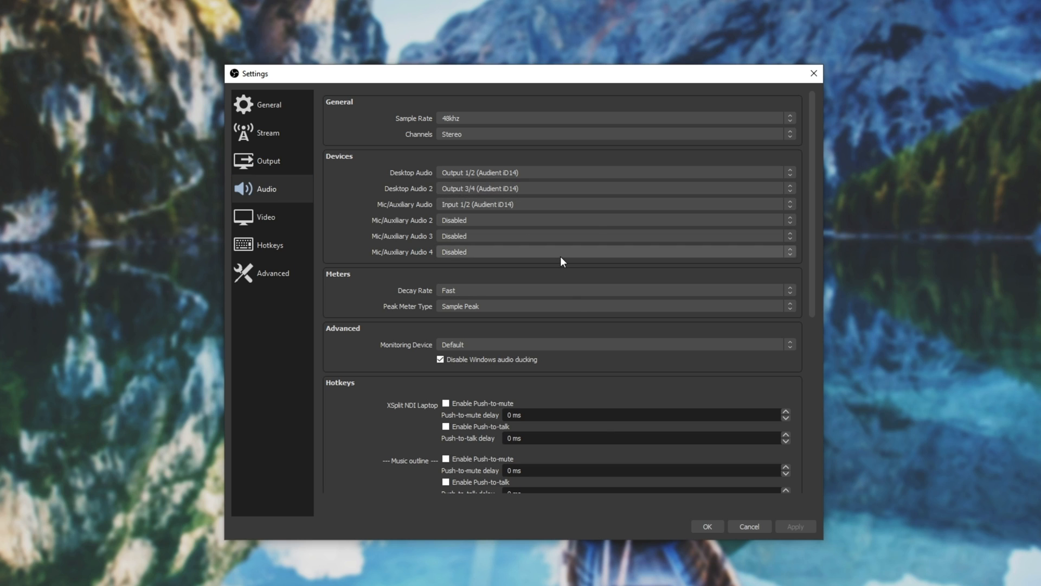
pyautogui.moveTo(566, 194)
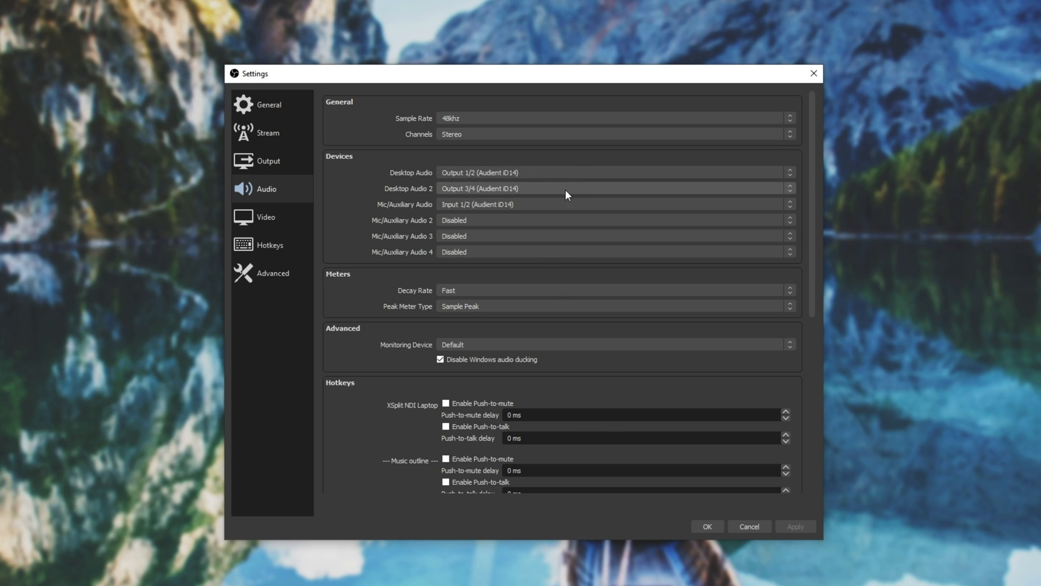
pyautogui.moveTo(502, 187)
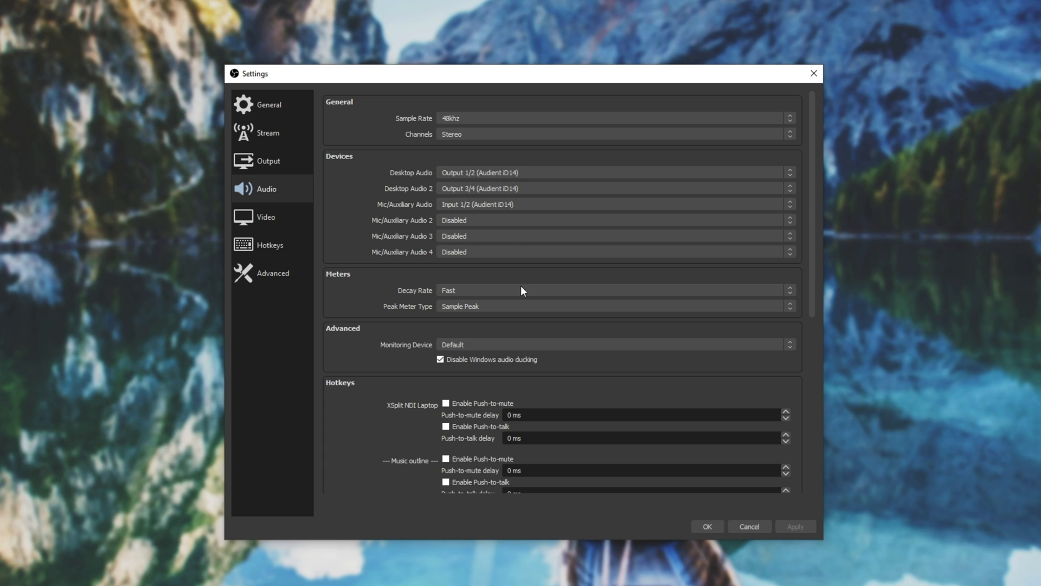
pyautogui.moveTo(530, 307)
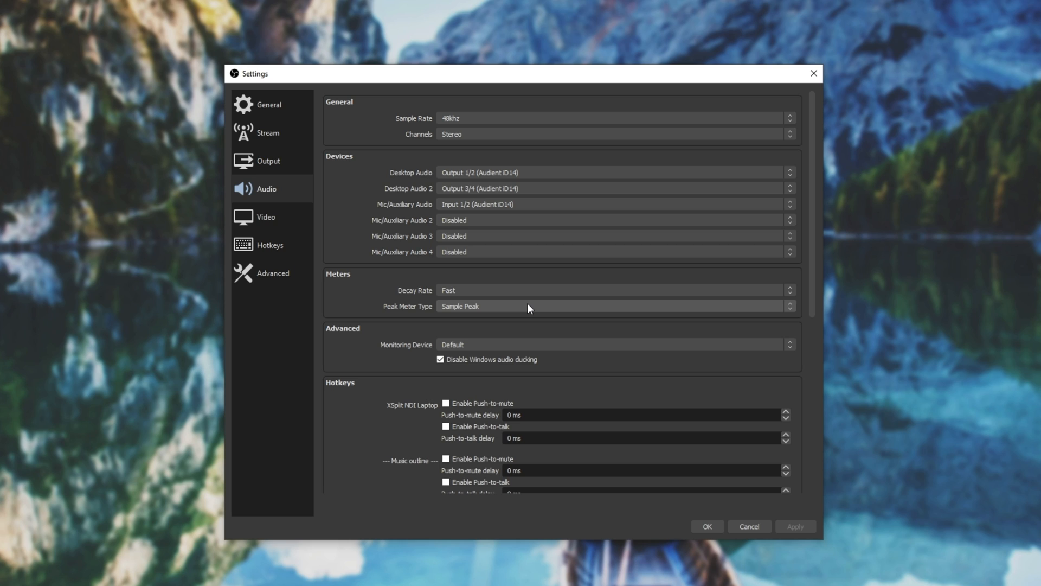
pyautogui.moveTo(508, 185)
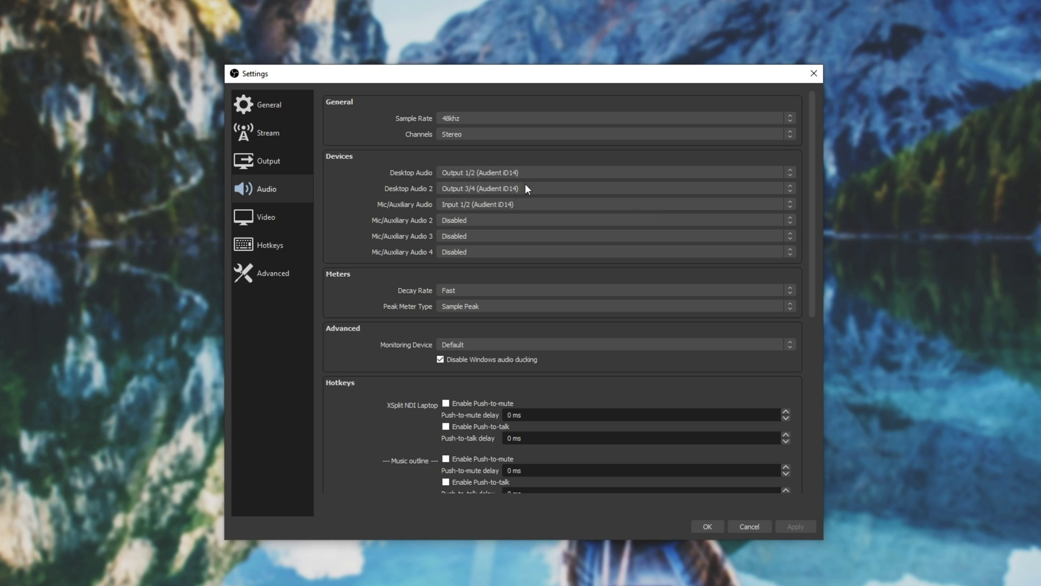
pyautogui.moveTo(657, 221)
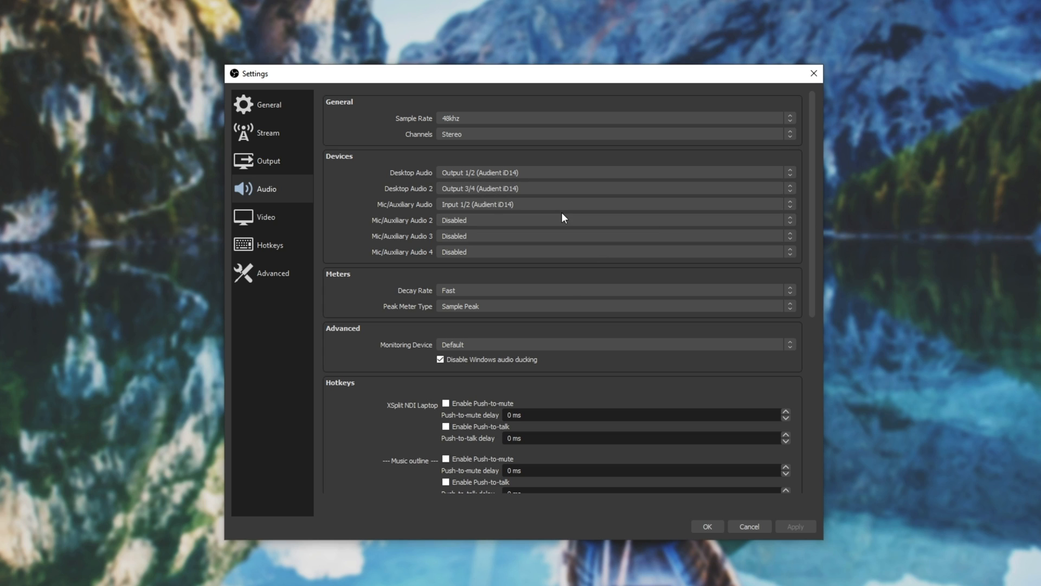
pyautogui.moveTo(491, 168)
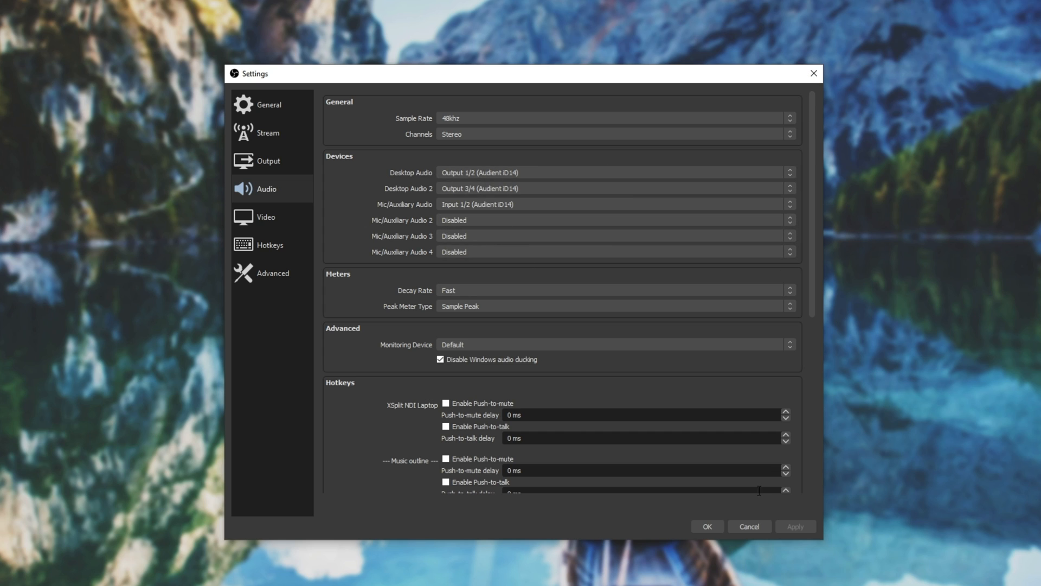
# - Close Settings, select the Display Capture source and bring up the add-source menu
pyautogui.click(749, 526)
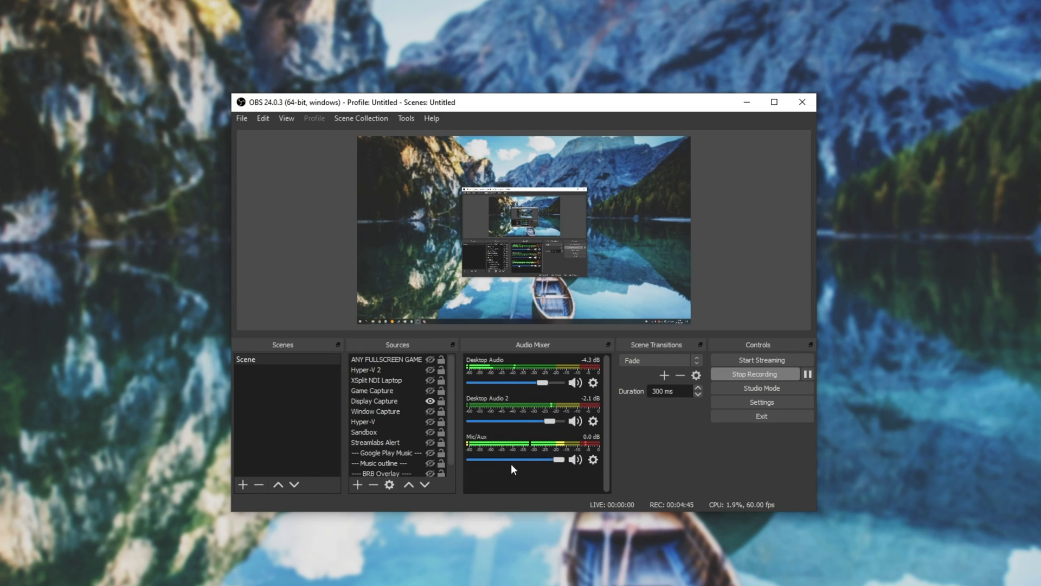
pyautogui.moveTo(535, 377)
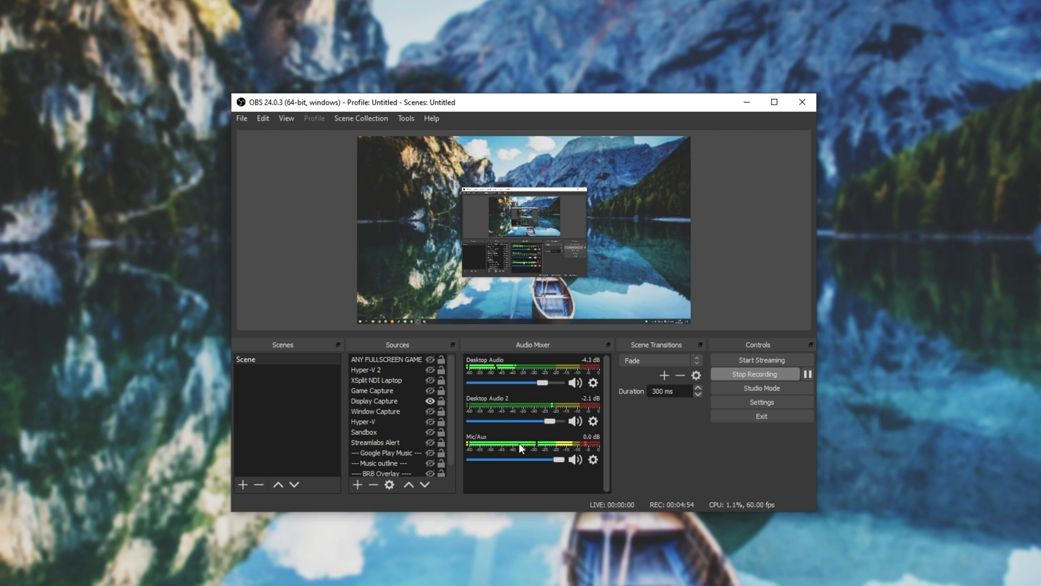
pyautogui.click(376, 380)
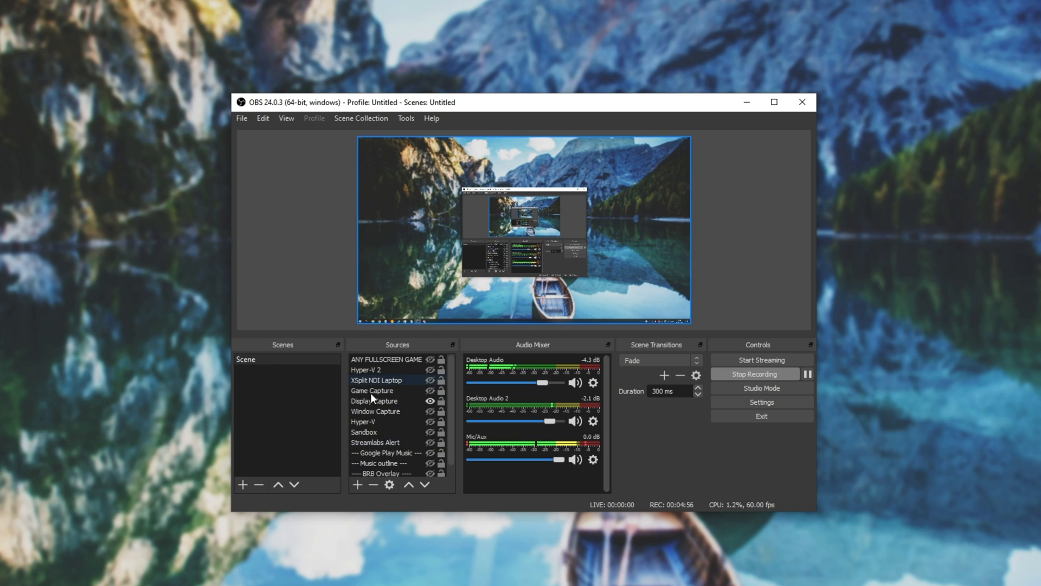
pyautogui.click(357, 485)
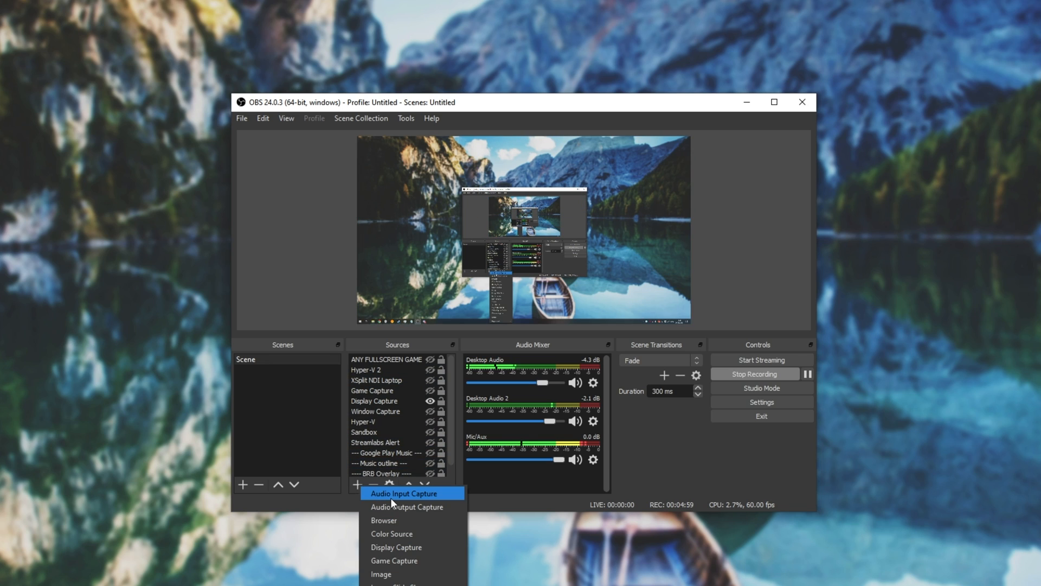
pyautogui.moveTo(406, 507)
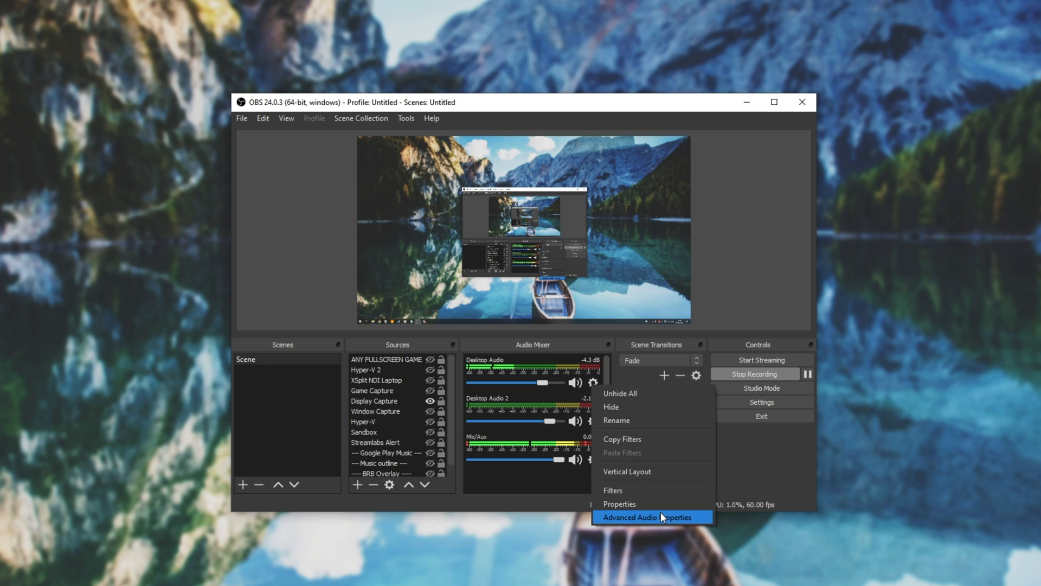
# - Bring up Advanced Audio Properties and move the dialog higher on the screen
pyautogui.click(652, 516)
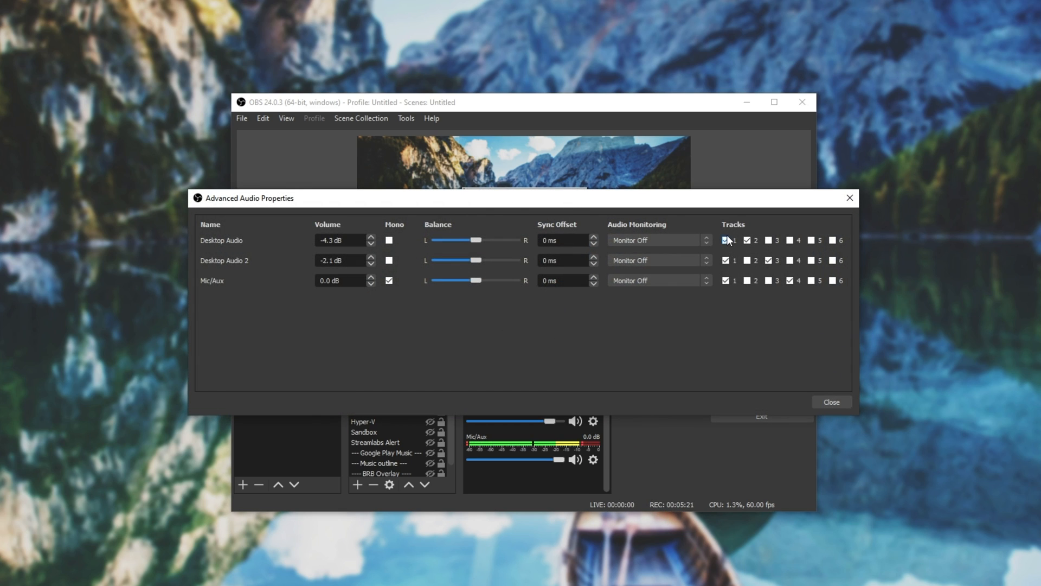
pyautogui.click(726, 239)
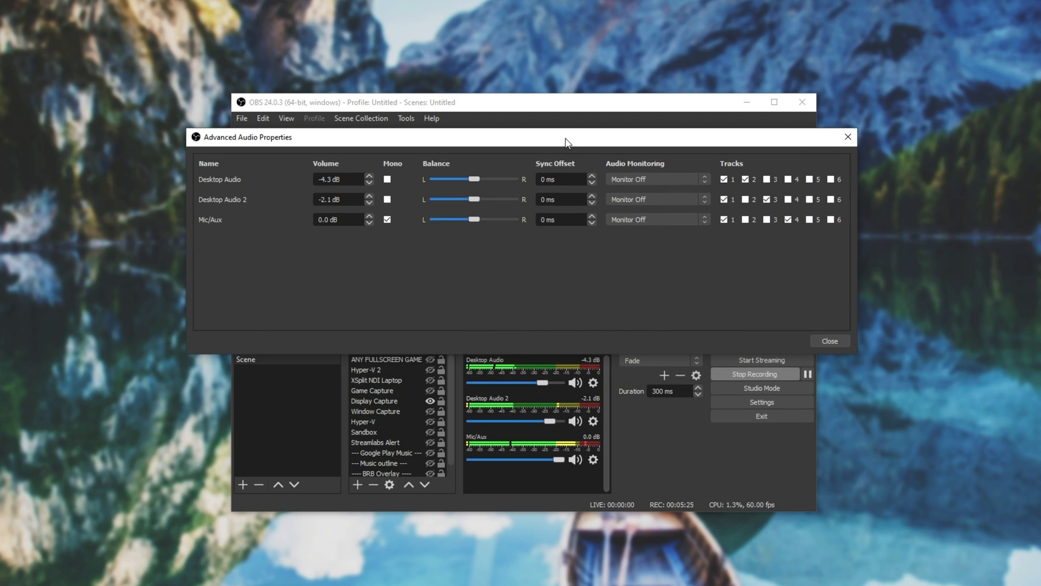
pyautogui.moveTo(715, 233)
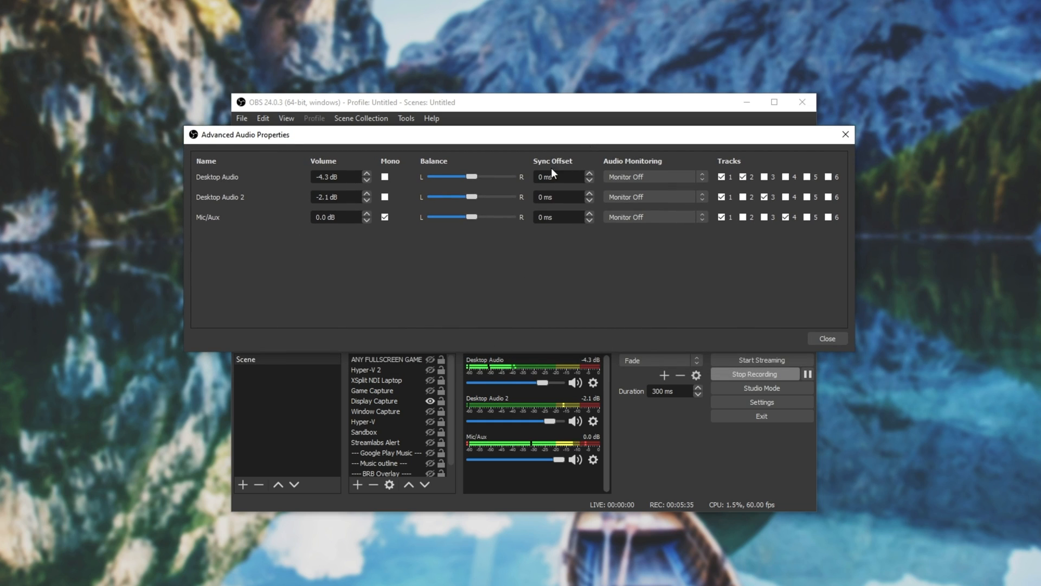
# - Review the Tracks checkboxes: Desktop Audio on 1-2, Desktop Audio 2 on 1-3, Mic/Aux on 1-4
pyautogui.click(722, 177)
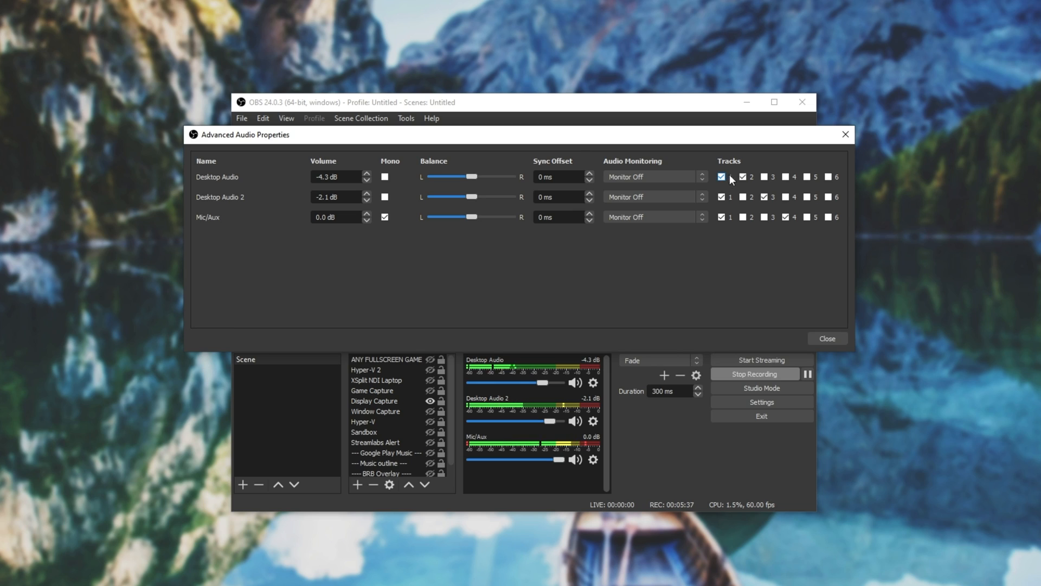
pyautogui.click(723, 177)
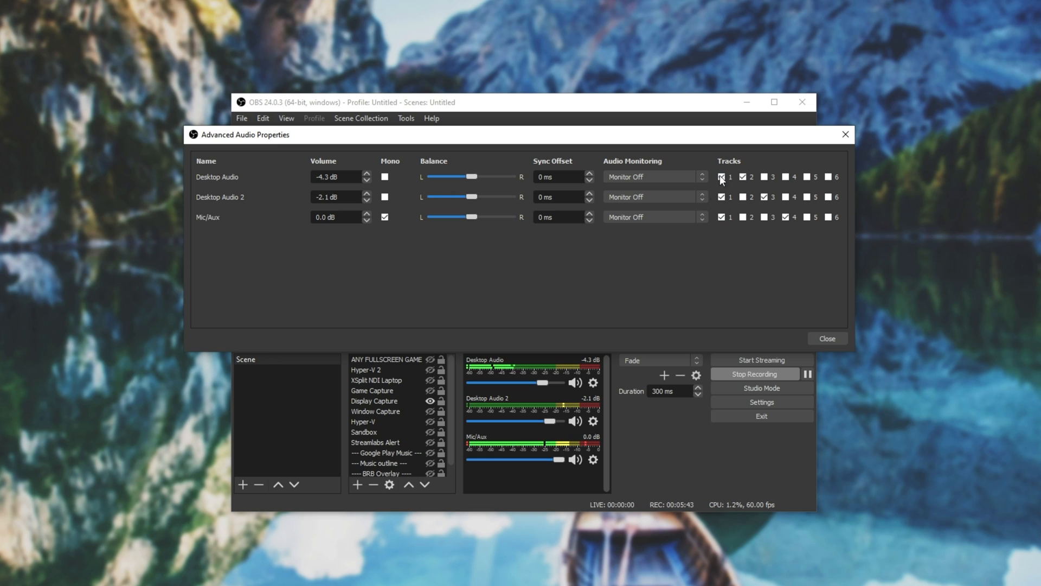
pyautogui.click(743, 176)
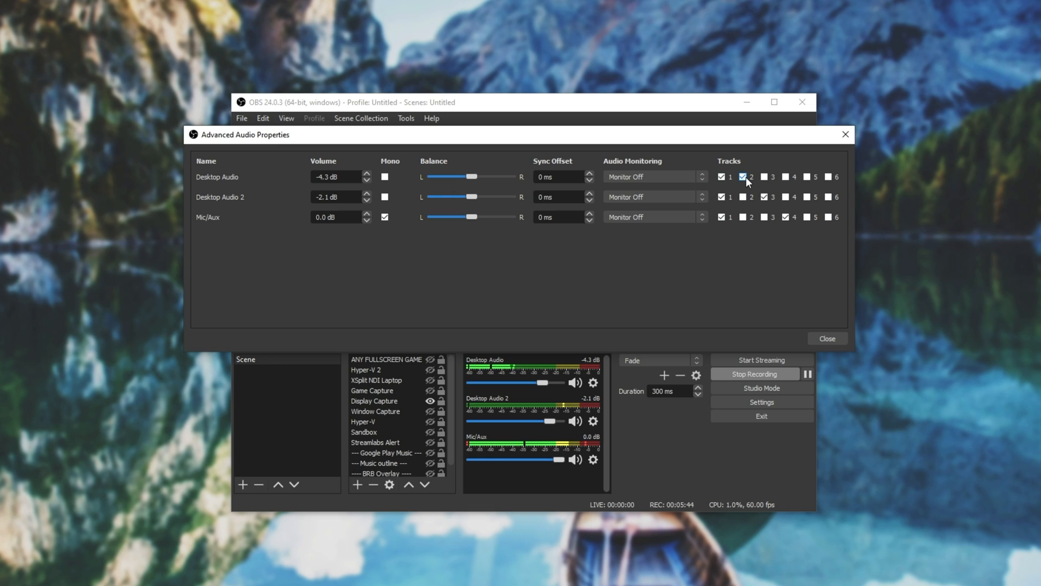
pyautogui.click(743, 177)
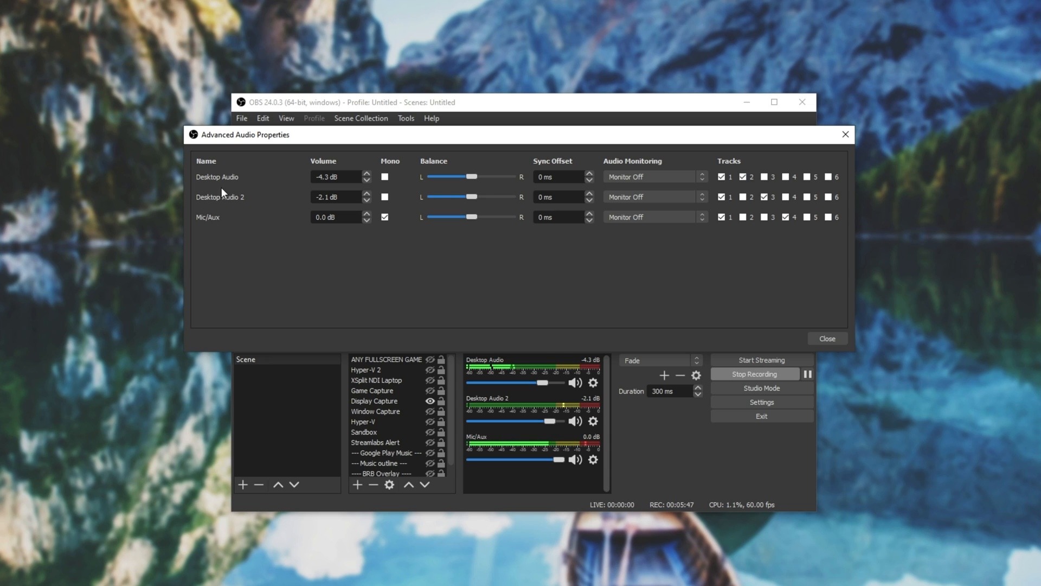
pyautogui.click(763, 198)
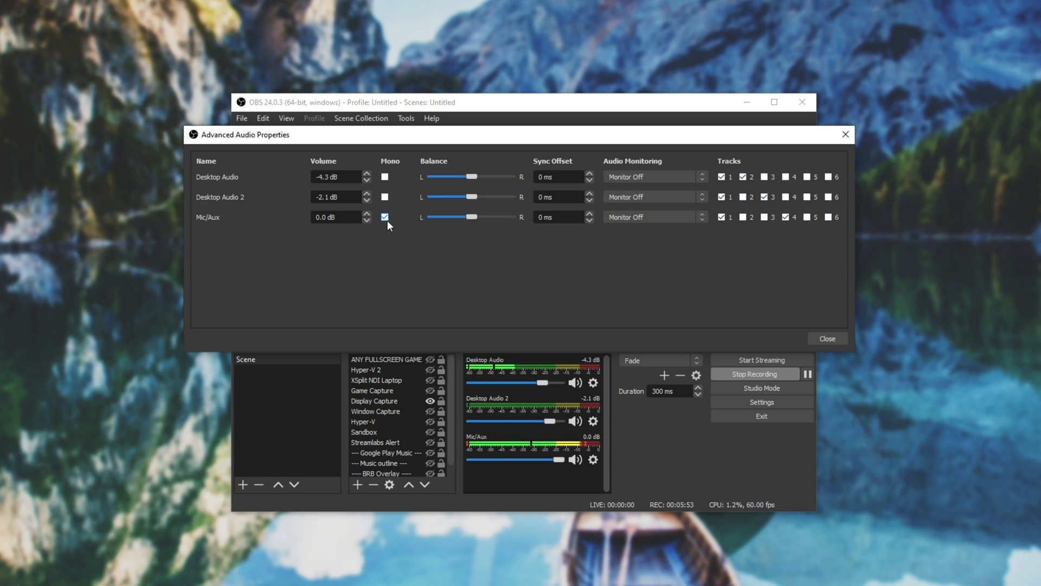
pyautogui.click(751, 217)
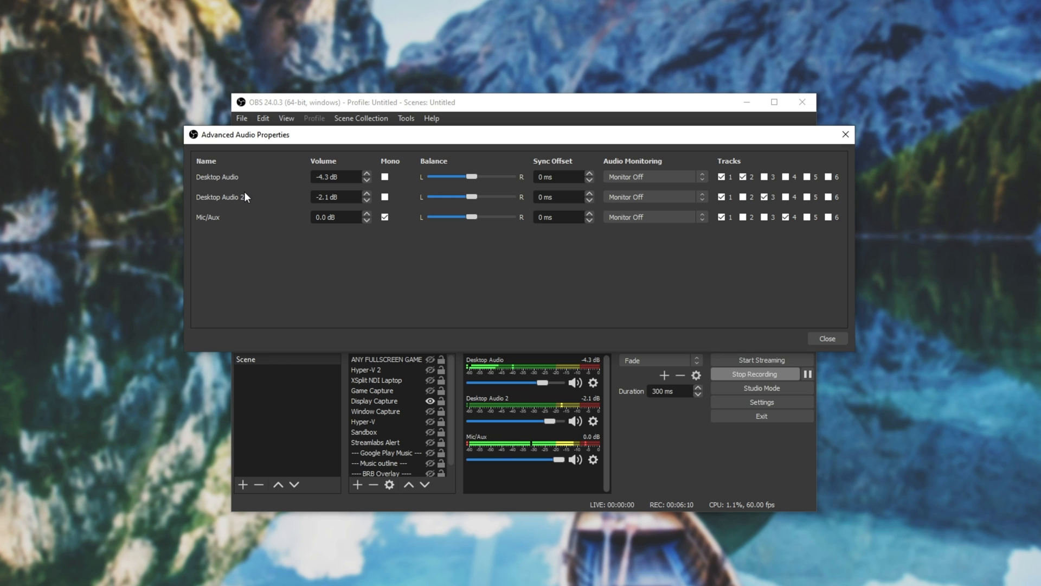
pyautogui.click(827, 338)
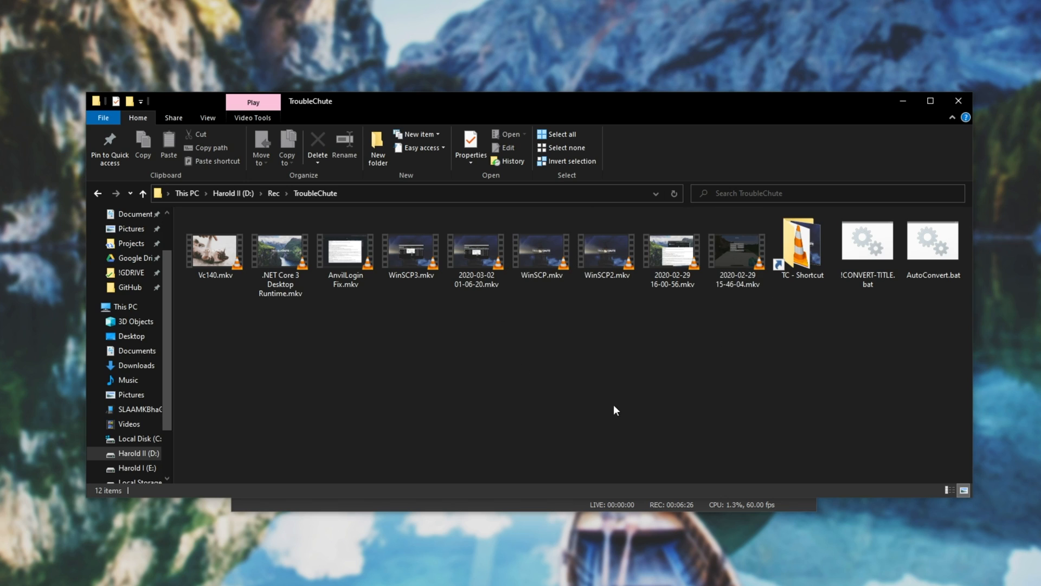
# - Read the ffmpeg commands in AutoConvert.bat via Notepad, then return to the recordings folder
pyautogui.click(802, 246)
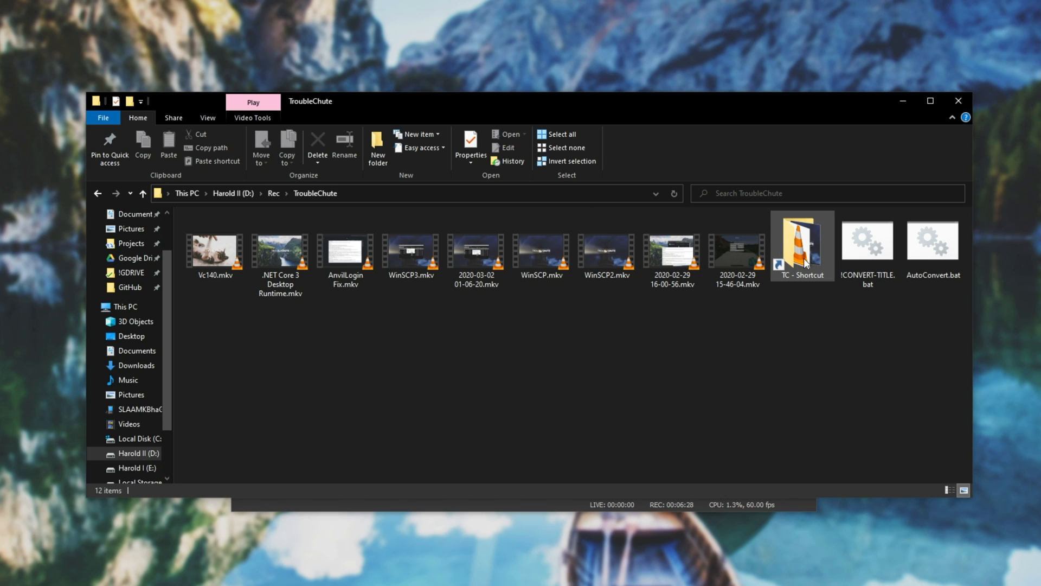
pyautogui.click(737, 256)
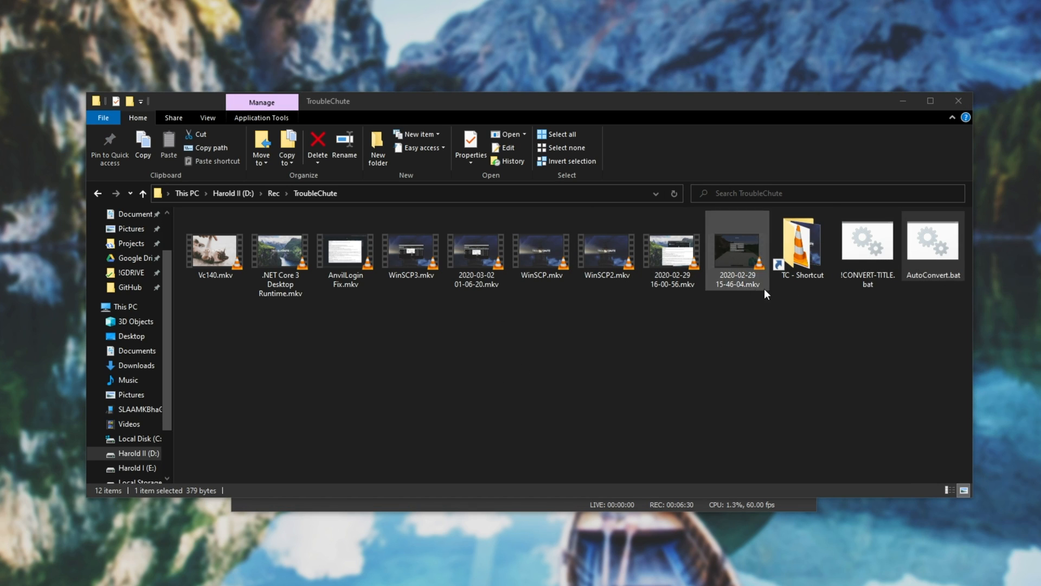
pyautogui.doubleClick(932, 241)
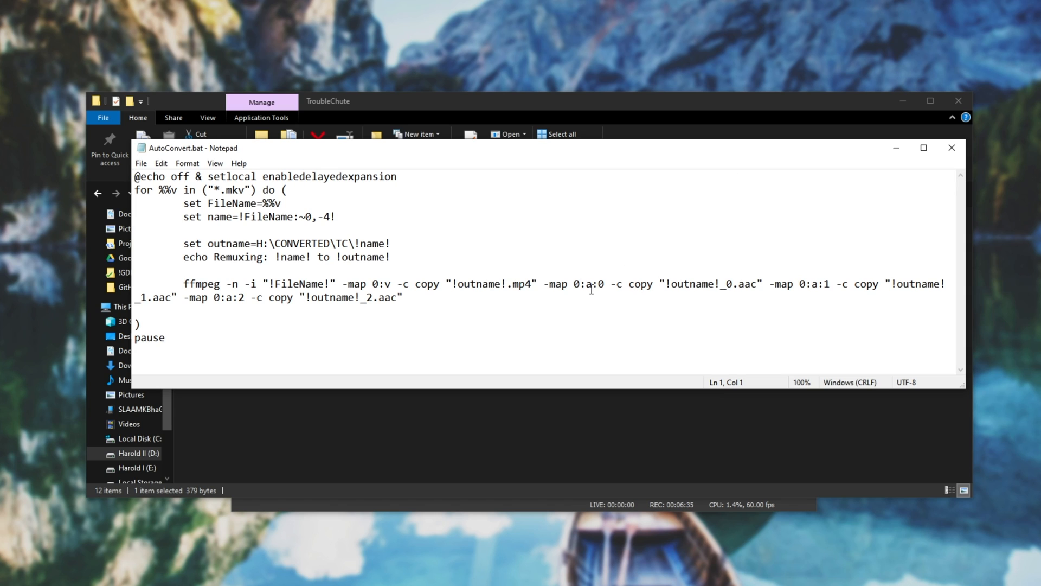
pyautogui.click(951, 148)
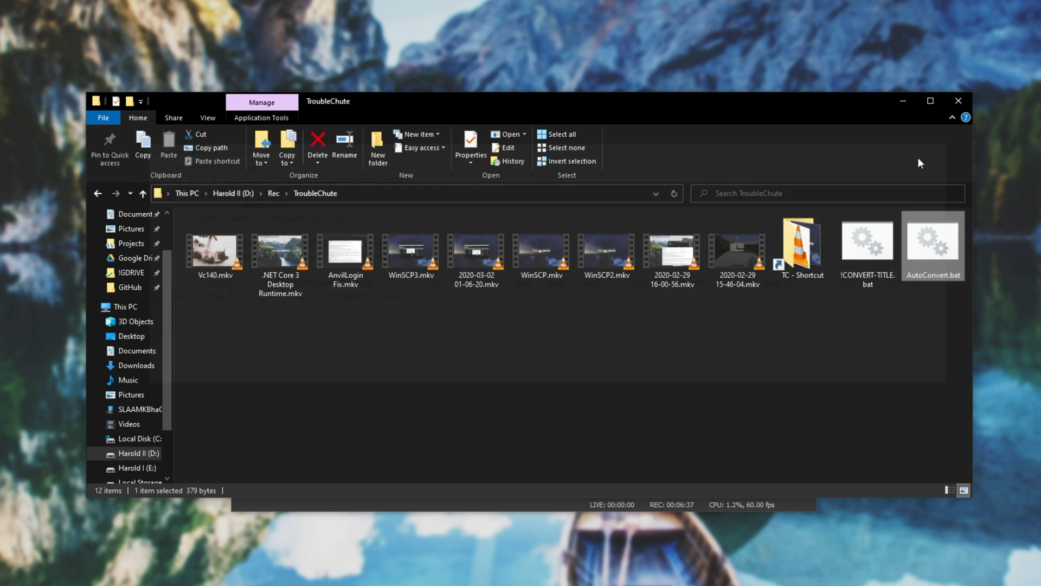
pyautogui.moveTo(603, 351)
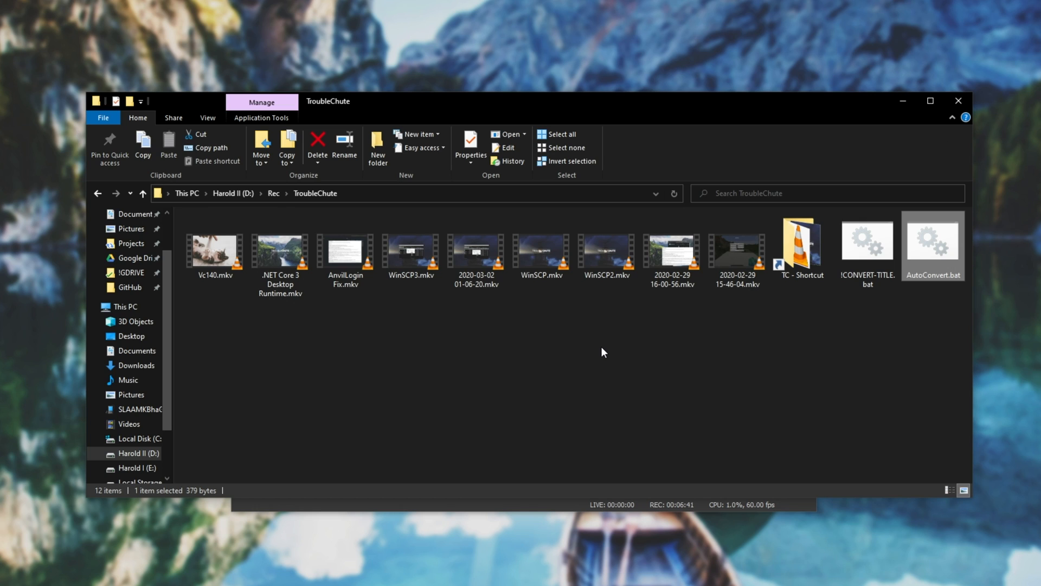
pyautogui.click(214, 250)
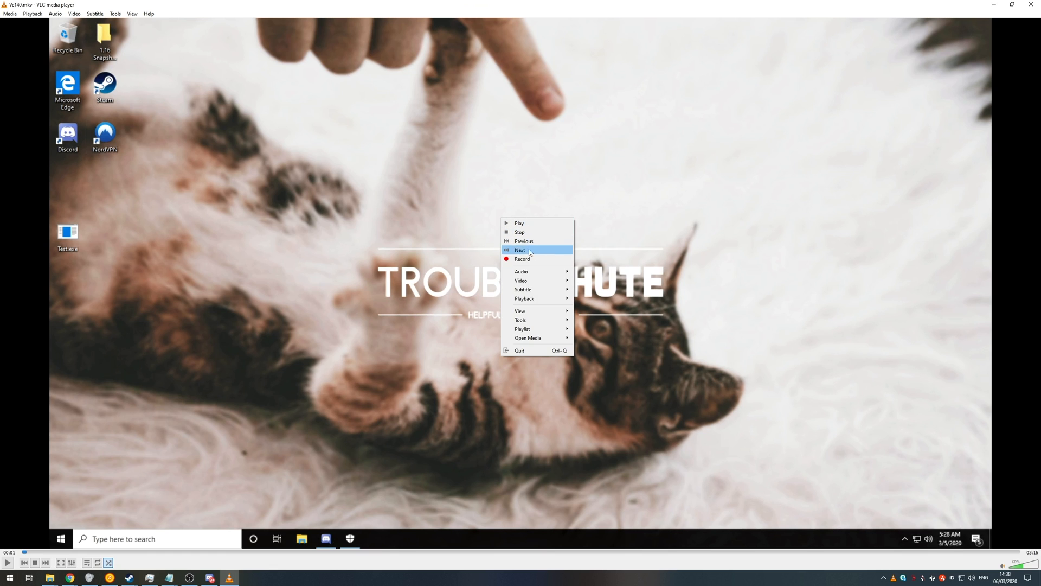
pyautogui.moveTo(521, 260)
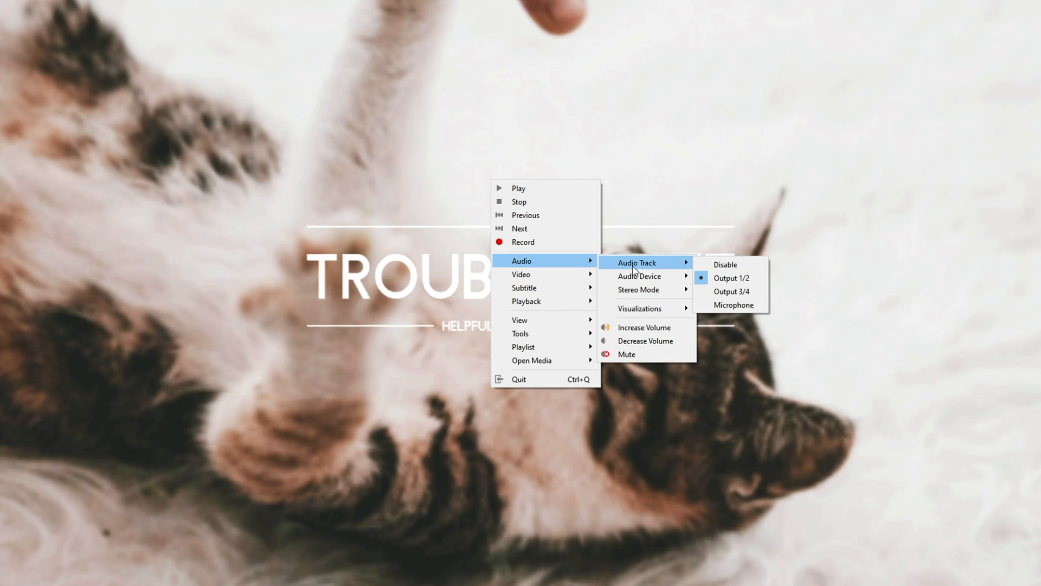
pyautogui.moveTo(730, 278)
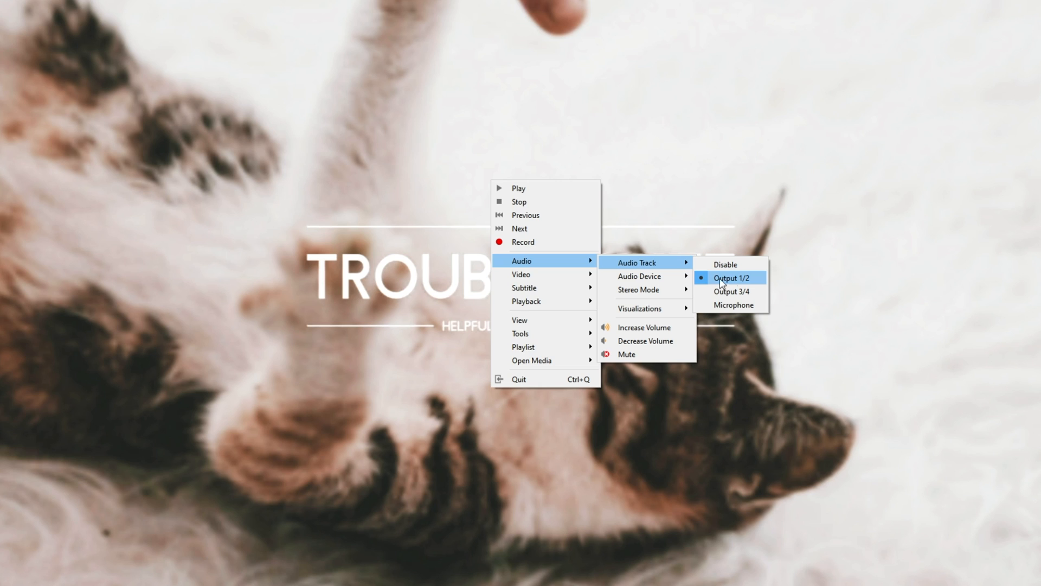
pyautogui.moveTo(732, 305)
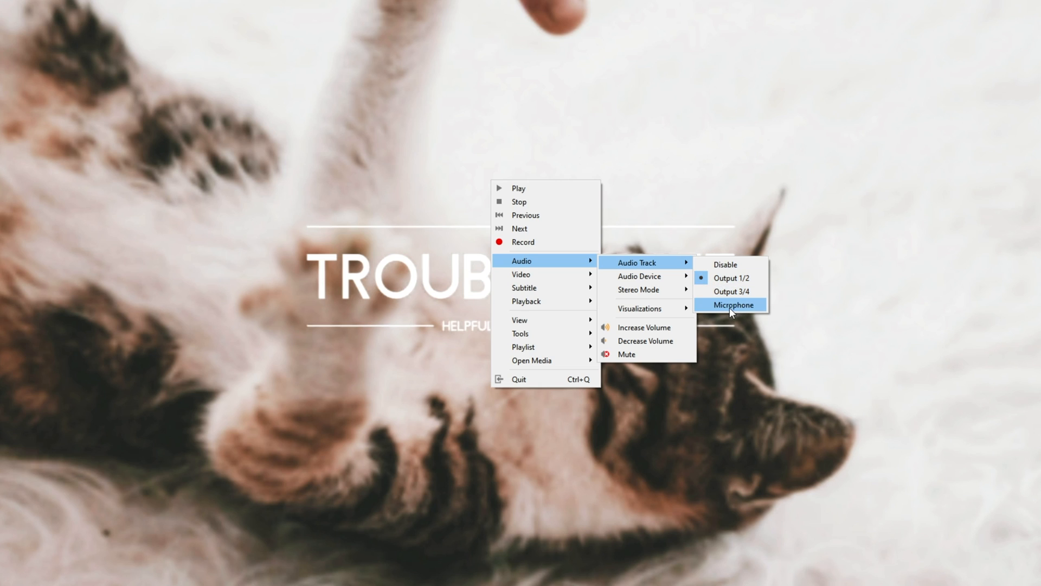
pyautogui.moveTo(730, 292)
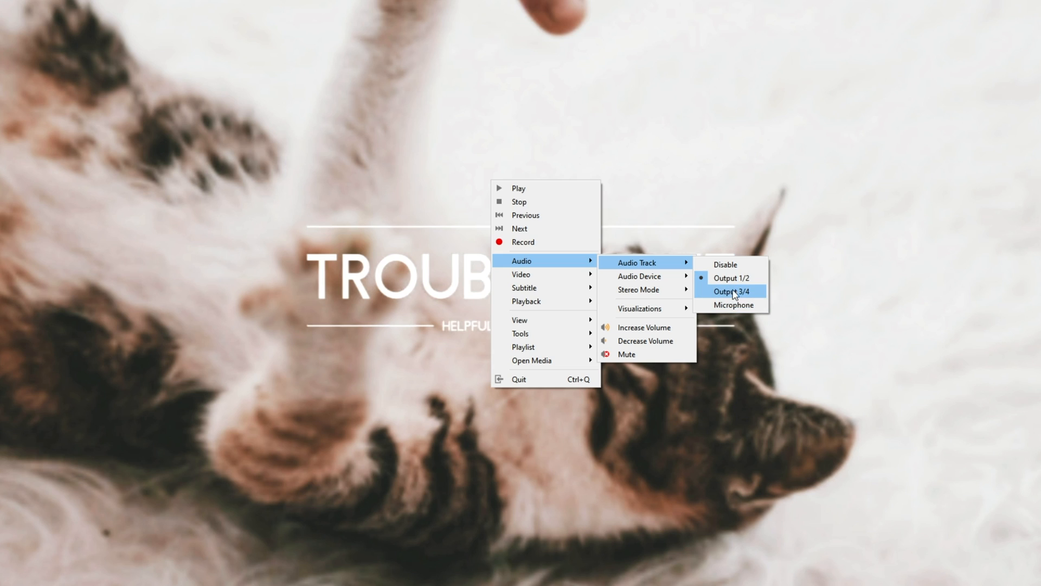
pyautogui.moveTo(730, 297)
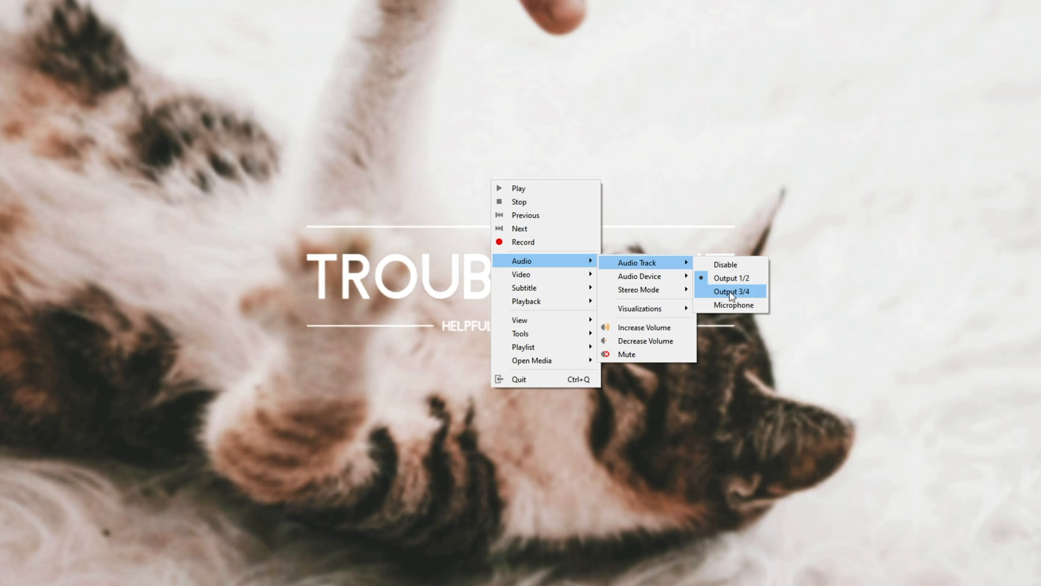
pyautogui.moveTo(734, 304)
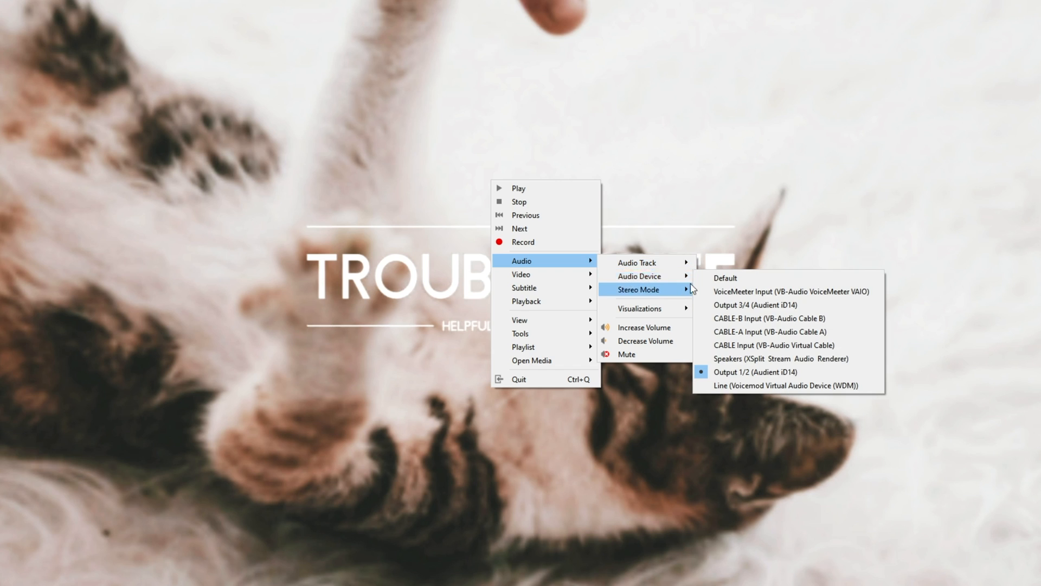
pyautogui.moveTo(638, 263)
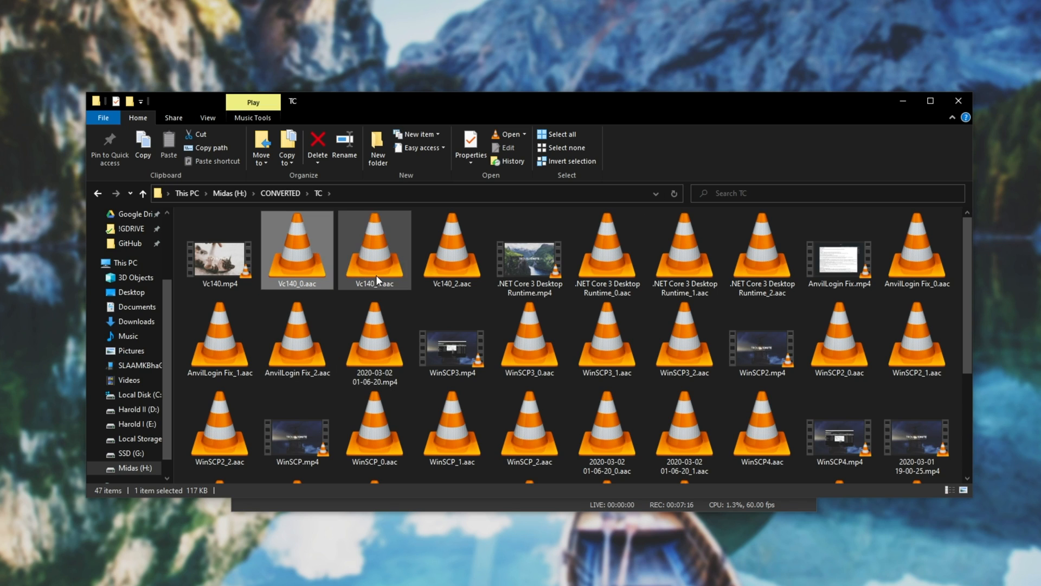
# - Select Vc140_0.aac, Vc140_1.aac, Vc140_2.aac and Vc140.mp4 together in the CONVERTED TC folder
pyautogui.click(297, 250)
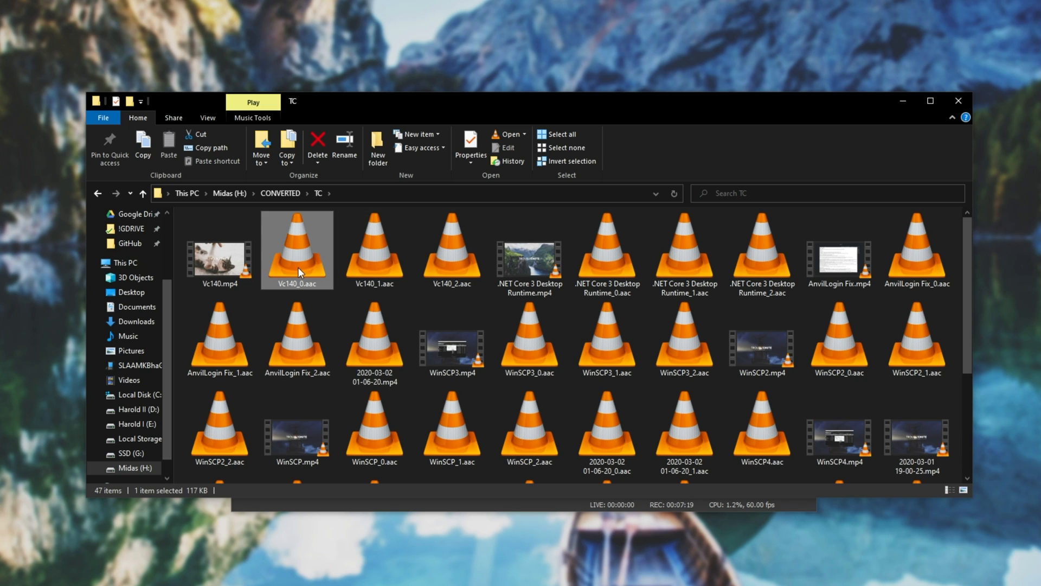
pyautogui.click(451, 249)
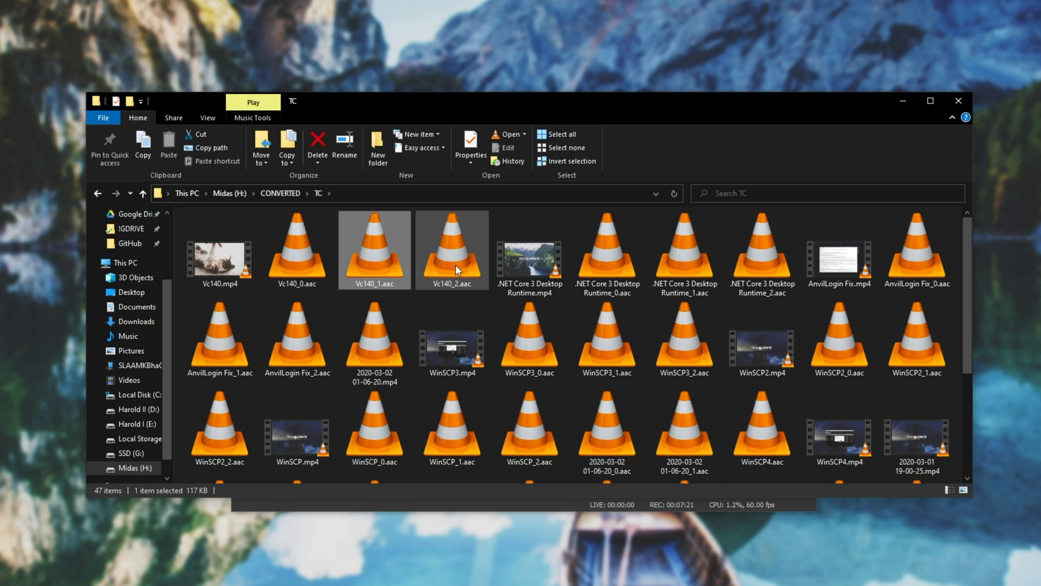
pyautogui.click(451, 249)
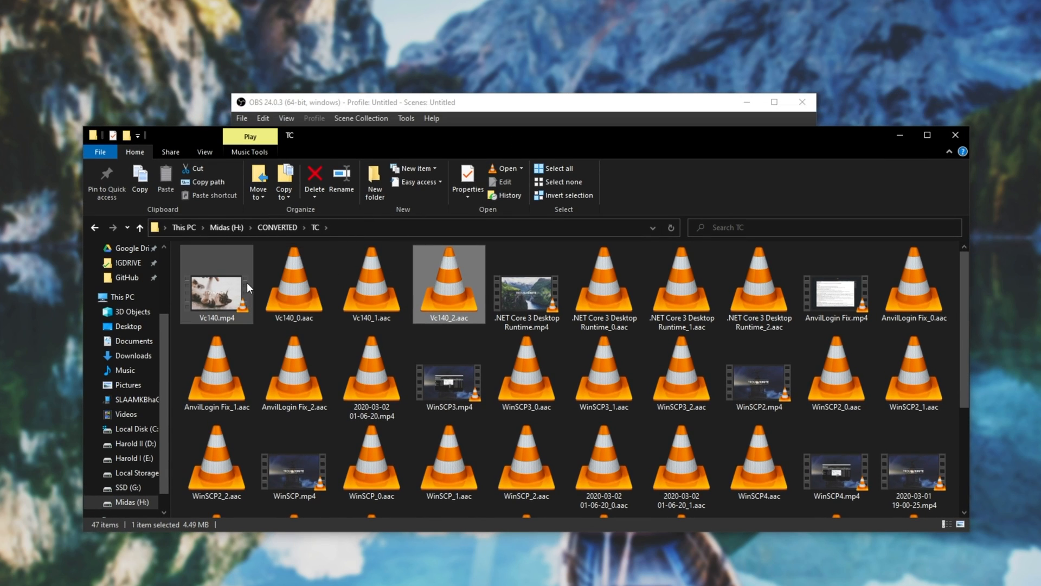
pyautogui.click(217, 282)
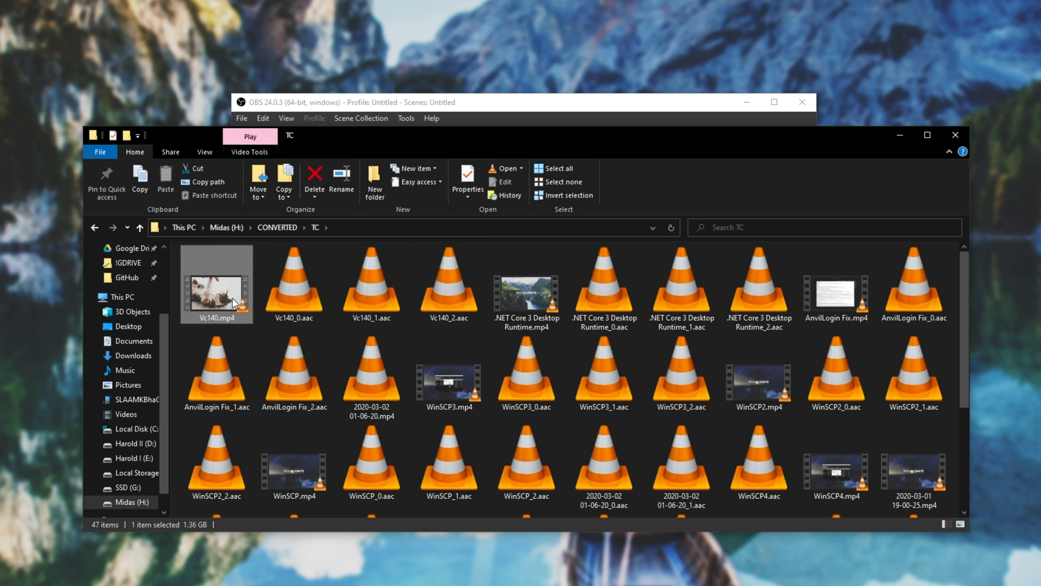
pyautogui.moveTo(344, 286)
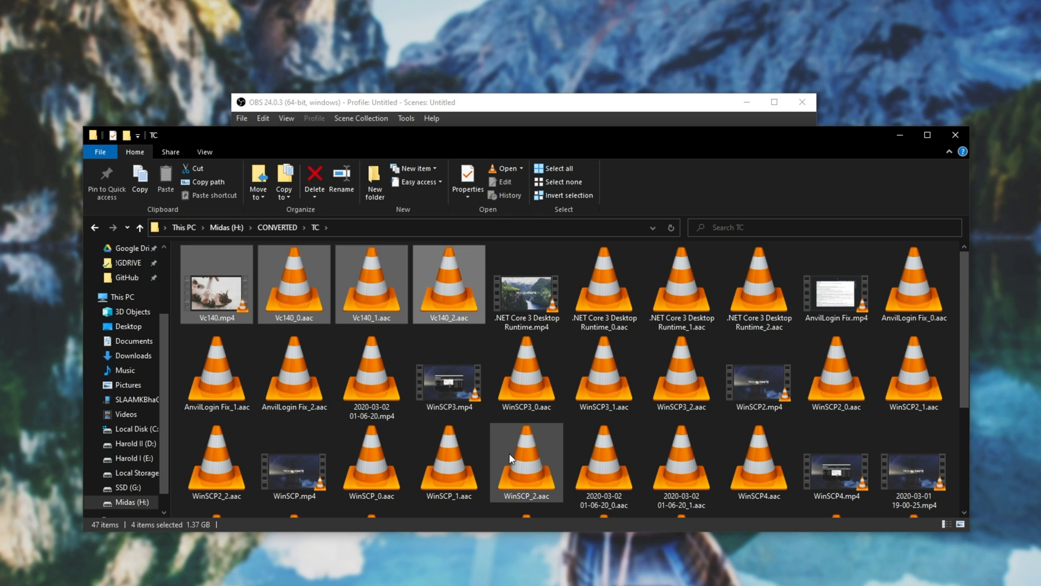
pyautogui.moveTo(509, 457)
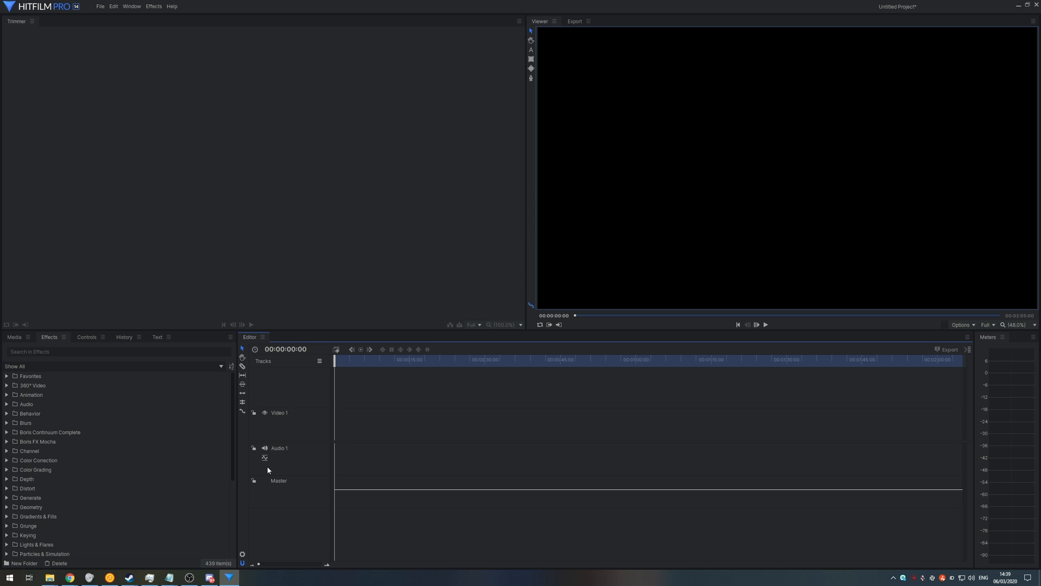
pyautogui.moveTo(384, 482)
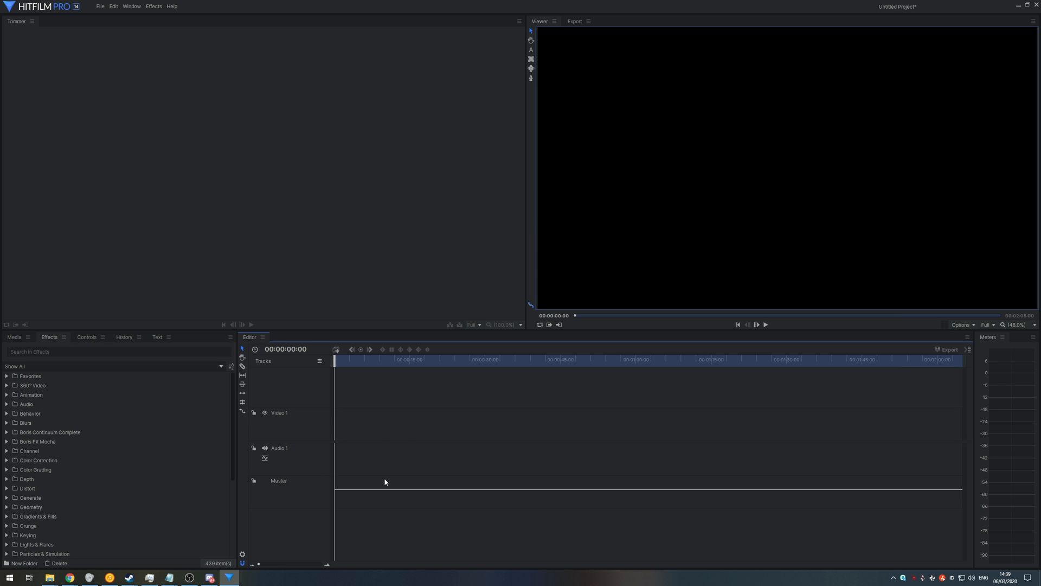
pyautogui.moveTo(395, 454)
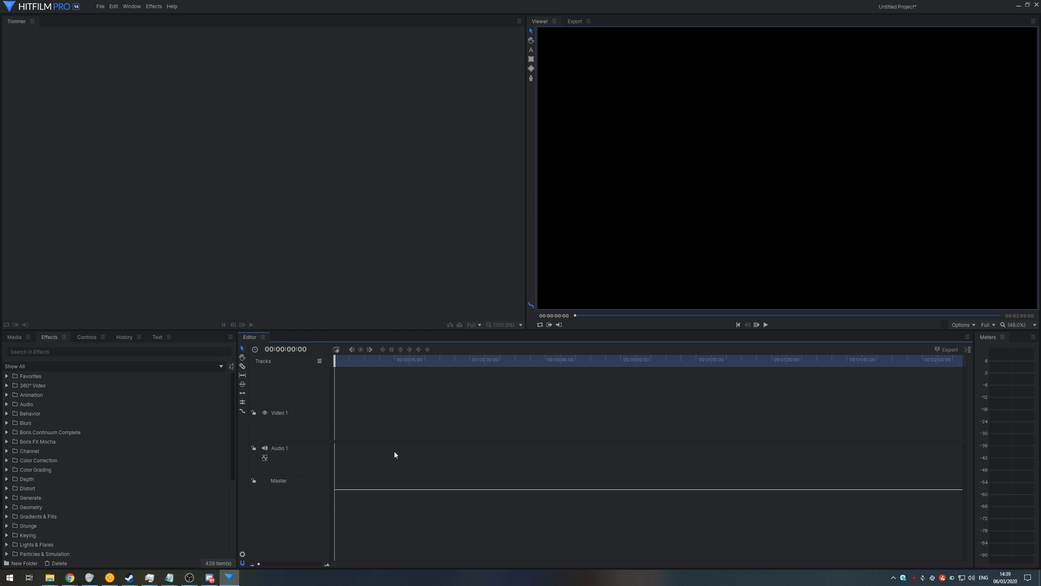
pyautogui.moveTo(676, 315)
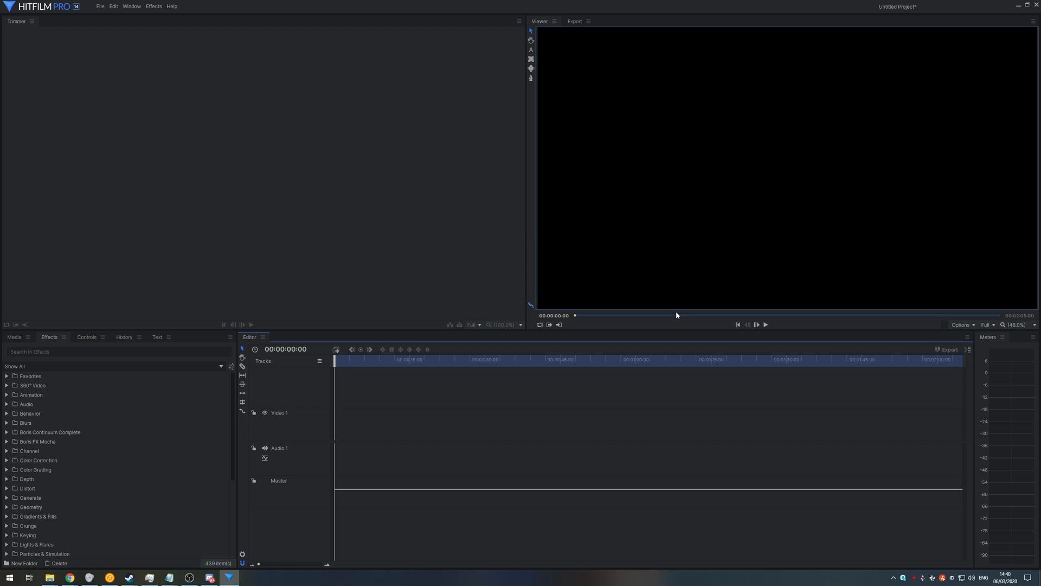
pyautogui.moveTo(762, 248)
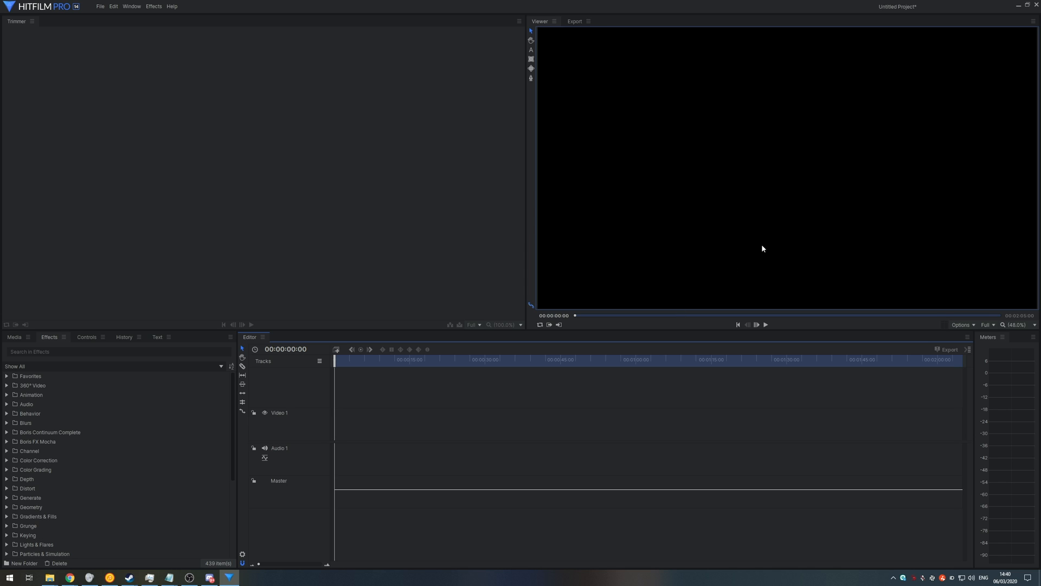
pyautogui.moveTo(896, 9)
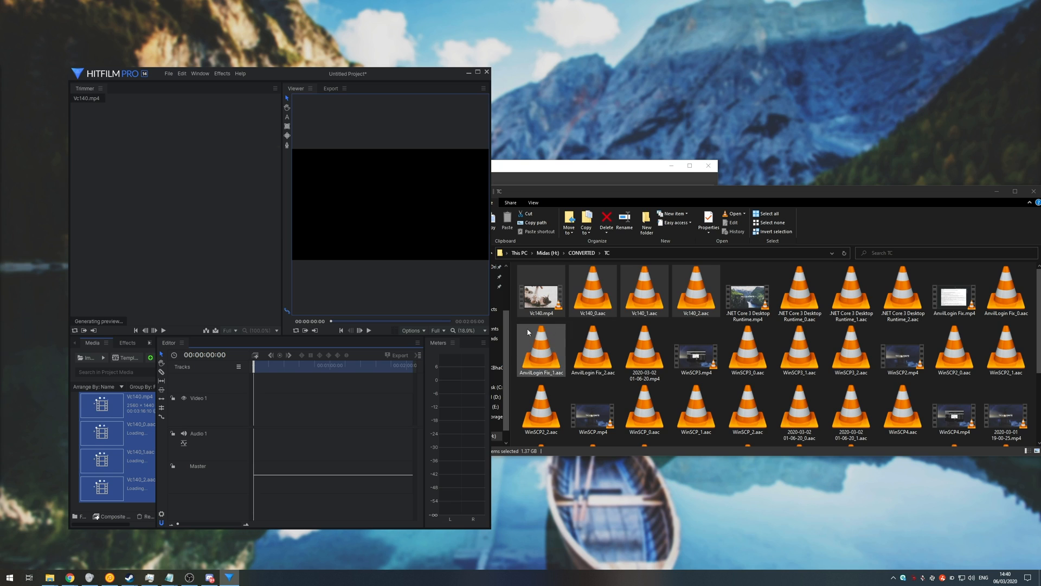
# - Import Vc140.mp4 and its three AAC files into the project, place them on the timeline, then delete the clips
pyautogui.click(477, 71)
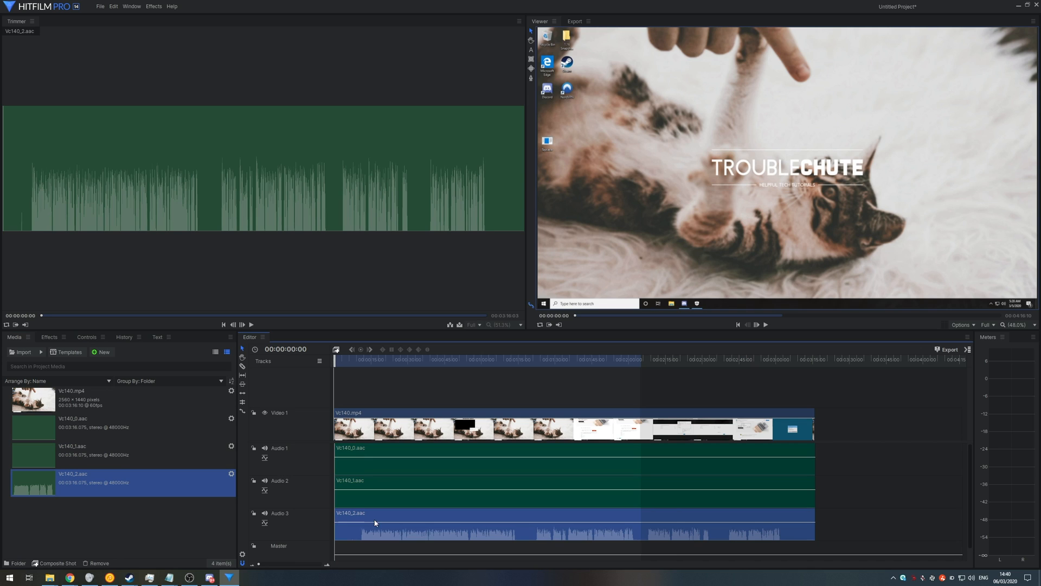
pyautogui.moveTo(640, 371)
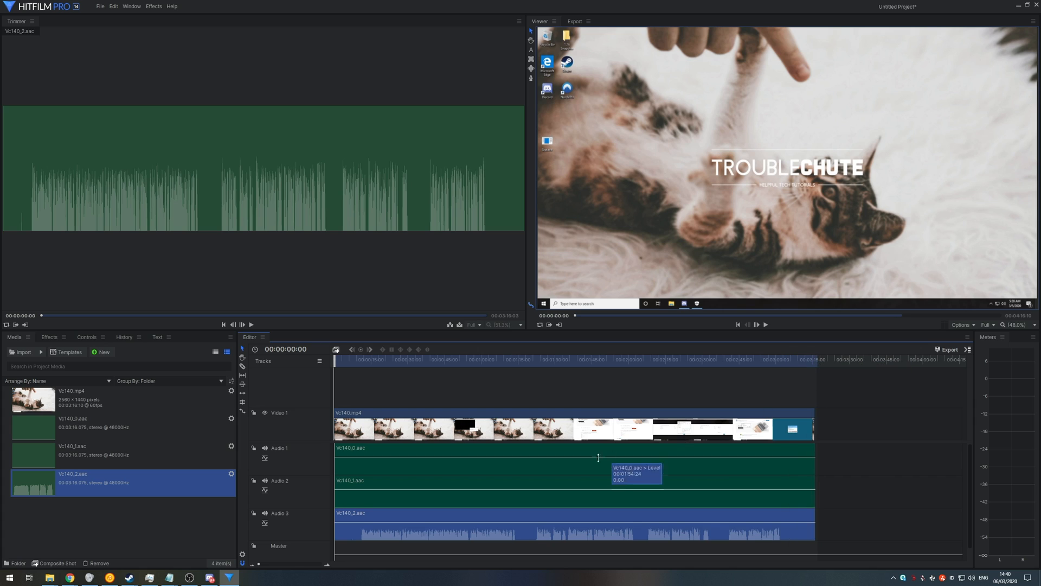
pyautogui.click(466, 452)
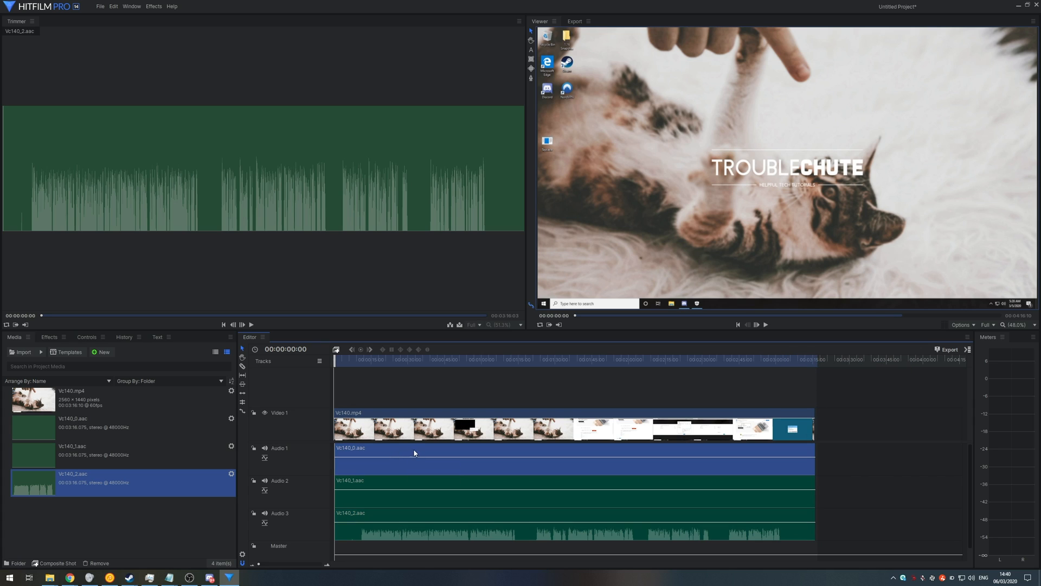
pyautogui.click(387, 497)
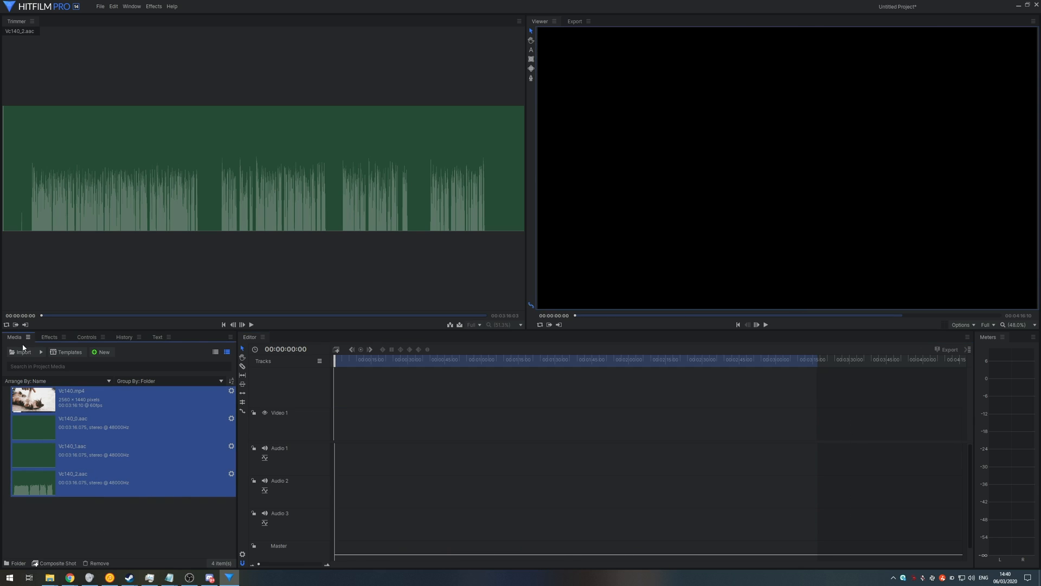
# - Run ffmpeg -i "Vc140.mkv" -c copy -map 0 Vc140.mp4 in the recordings folder
pyautogui.click(98, 563)
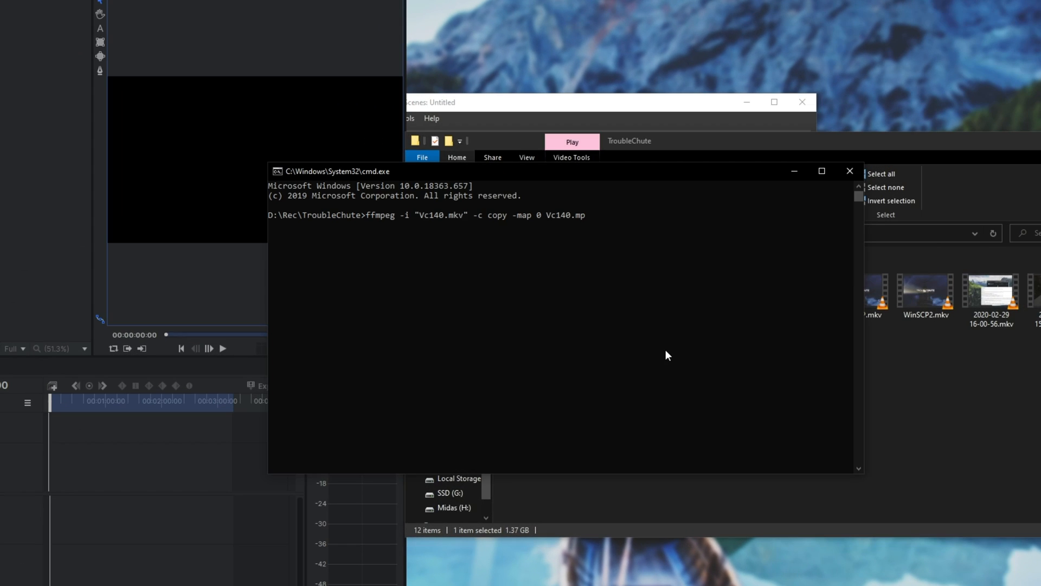
pyautogui.press('enter')
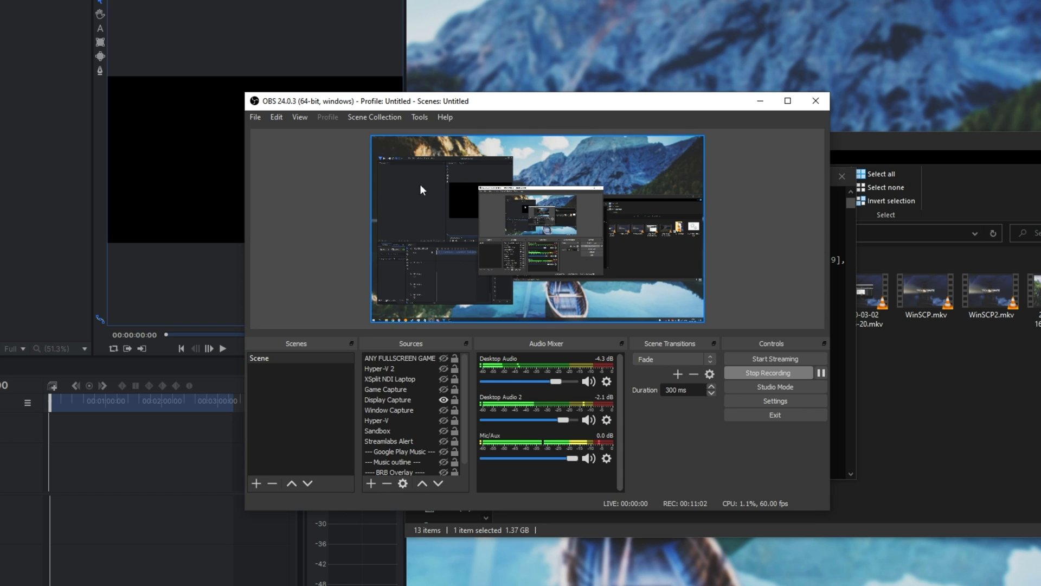
# - Bring up the Remux Recordings tool from the File menu
pyautogui.click(255, 117)
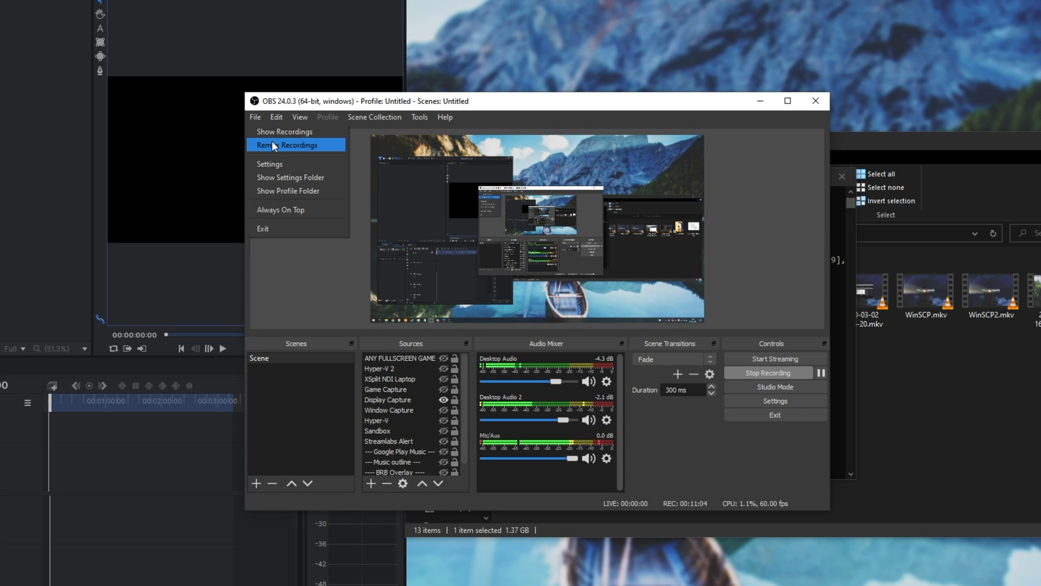
pyautogui.click(285, 144)
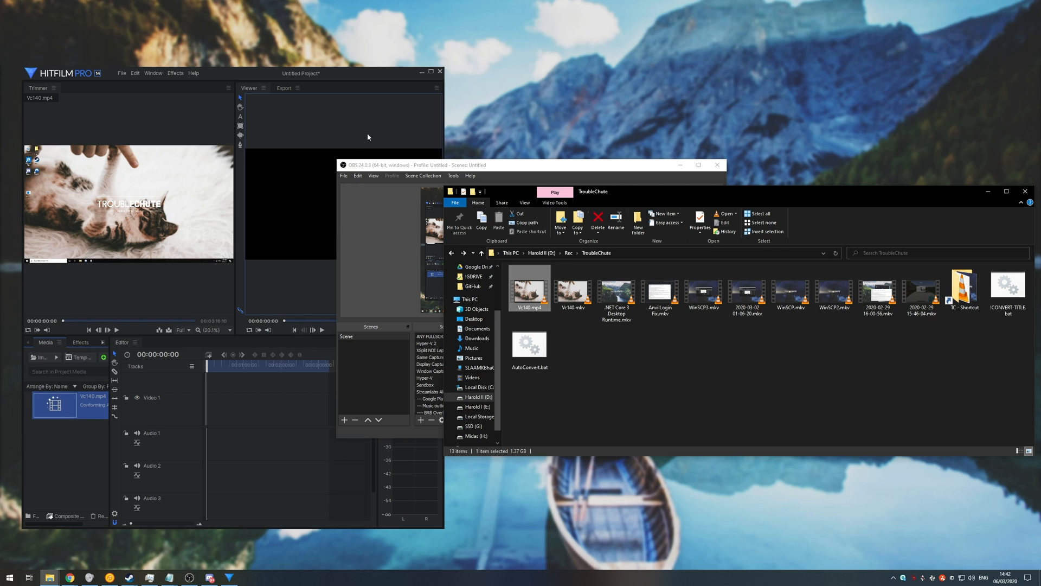
# - Import the remuxed Vc140.mp4 so it sits on the timeline with one linked audio clip
pyautogui.click(431, 73)
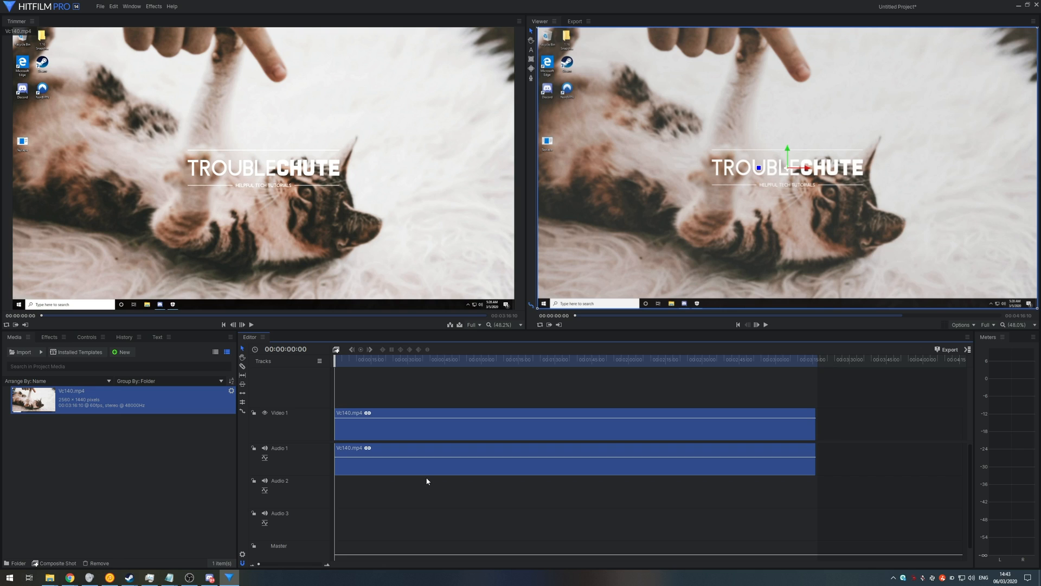
pyautogui.moveTo(419, 476)
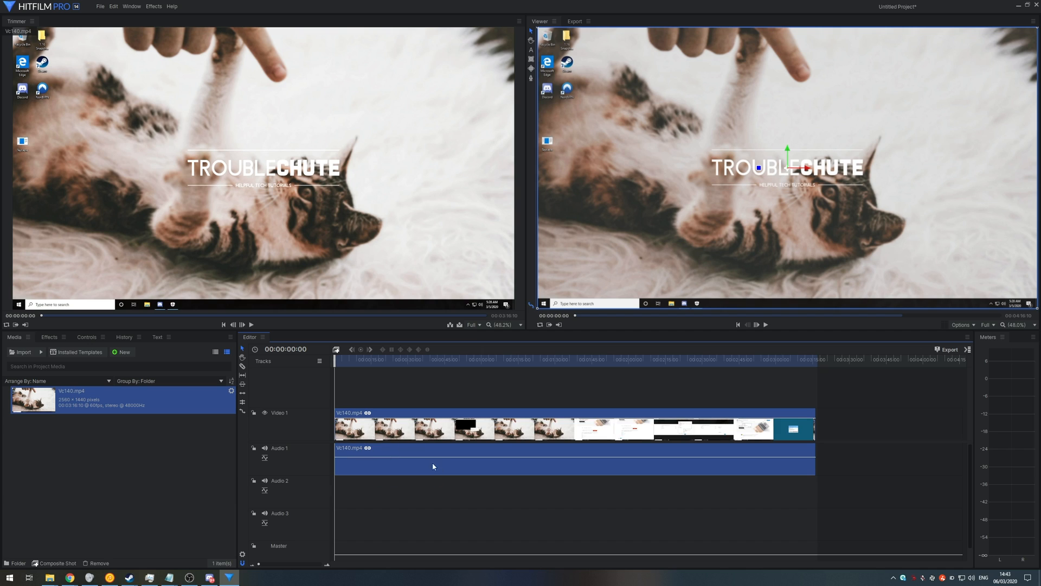
pyautogui.moveTo(200, 392)
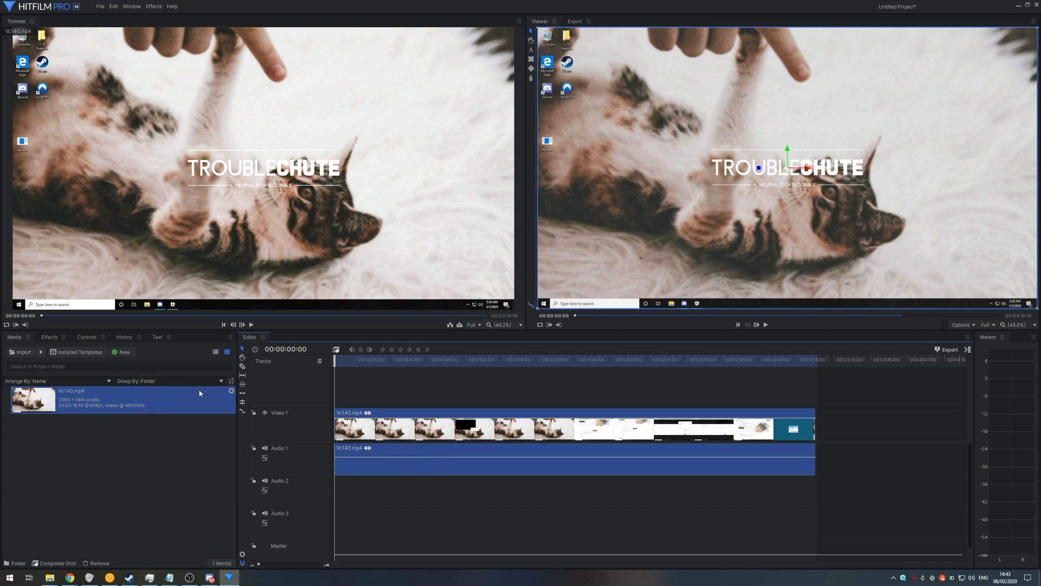
# - Switch Vc140.mp4's Audio Stream to Audio #3 – Microphone in its media properties
pyautogui.click(230, 392)
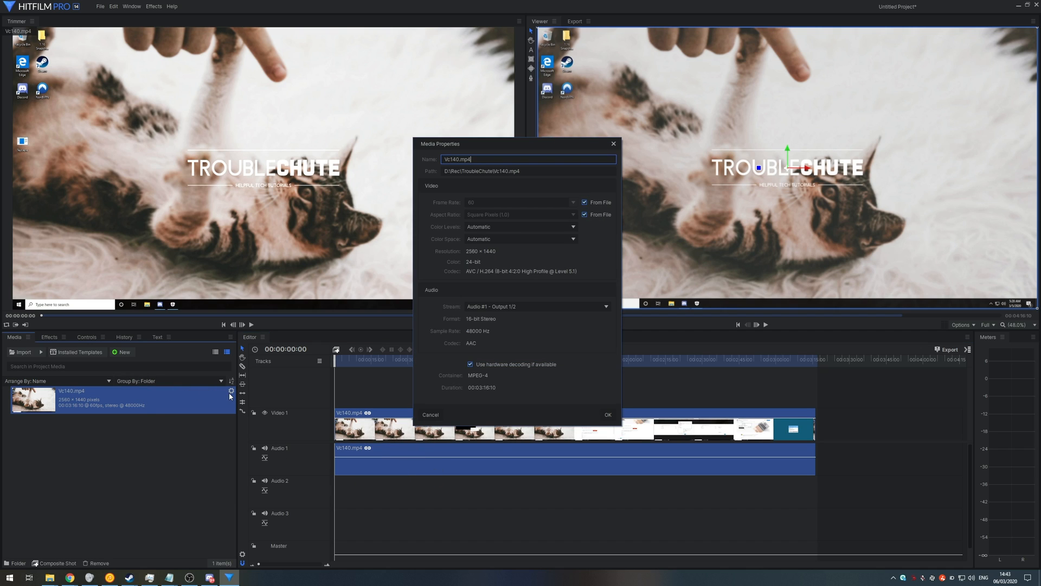
pyautogui.moveTo(297, 393)
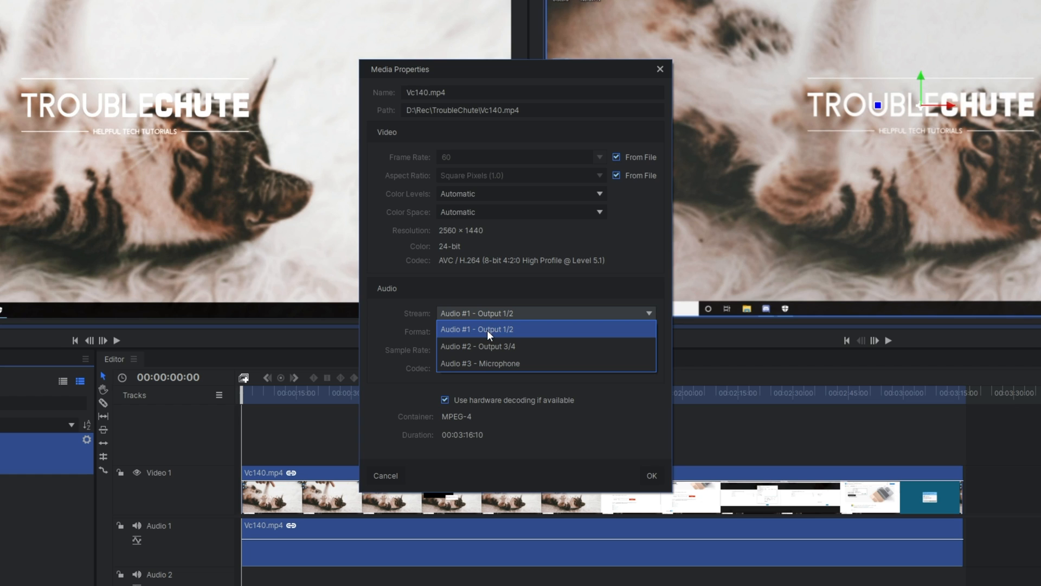
pyautogui.click(481, 363)
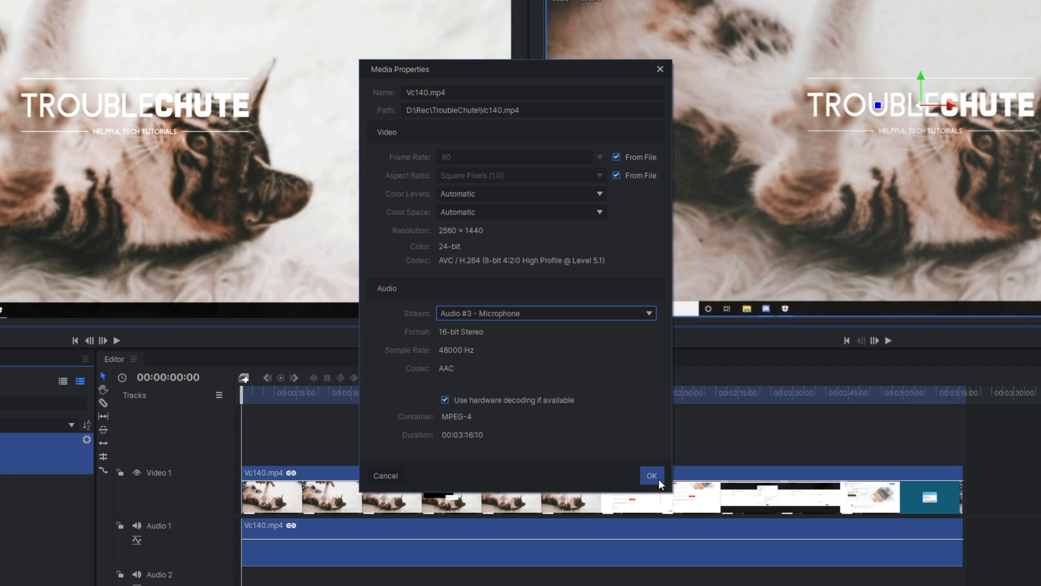
pyautogui.click(651, 475)
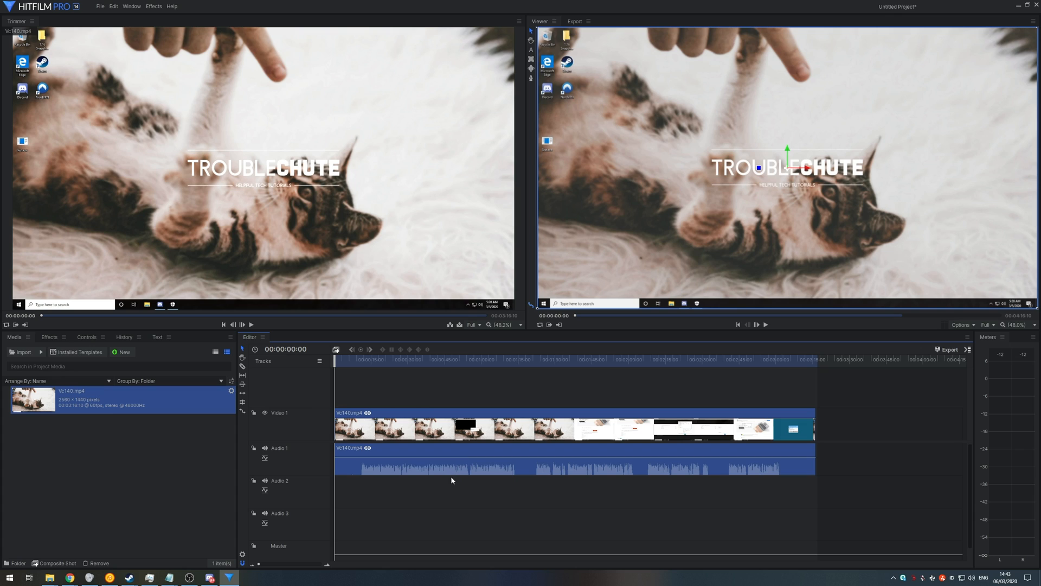
pyautogui.moveTo(463, 531)
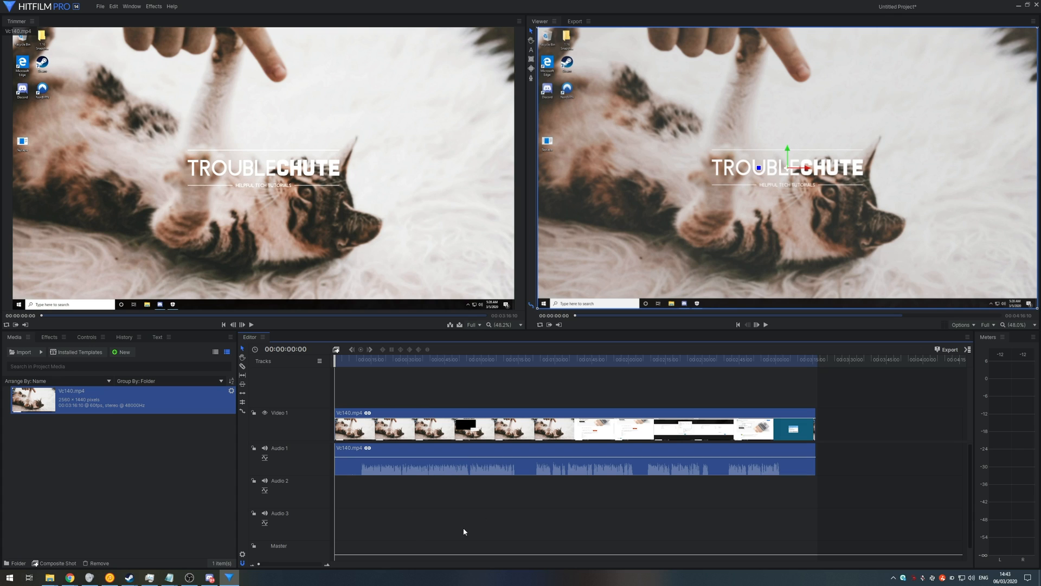
pyautogui.moveTo(82, 435)
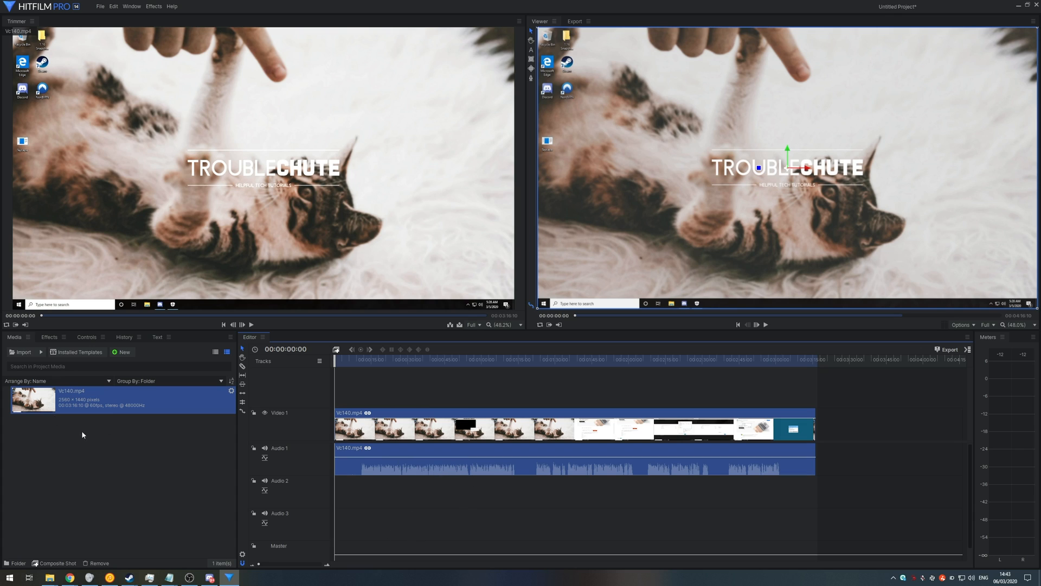
pyautogui.moveTo(123, 397)
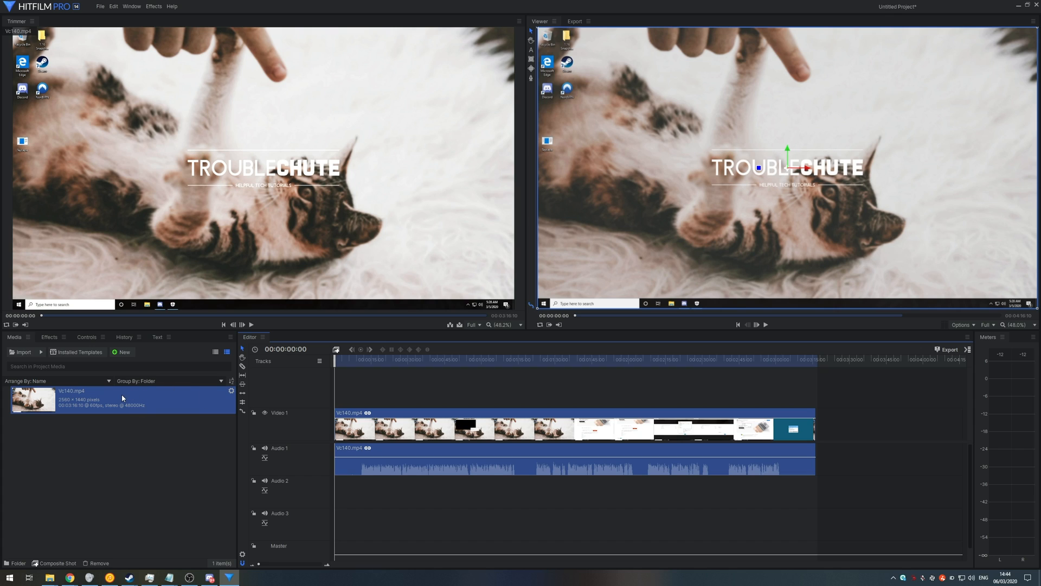
pyautogui.moveTo(517, 502)
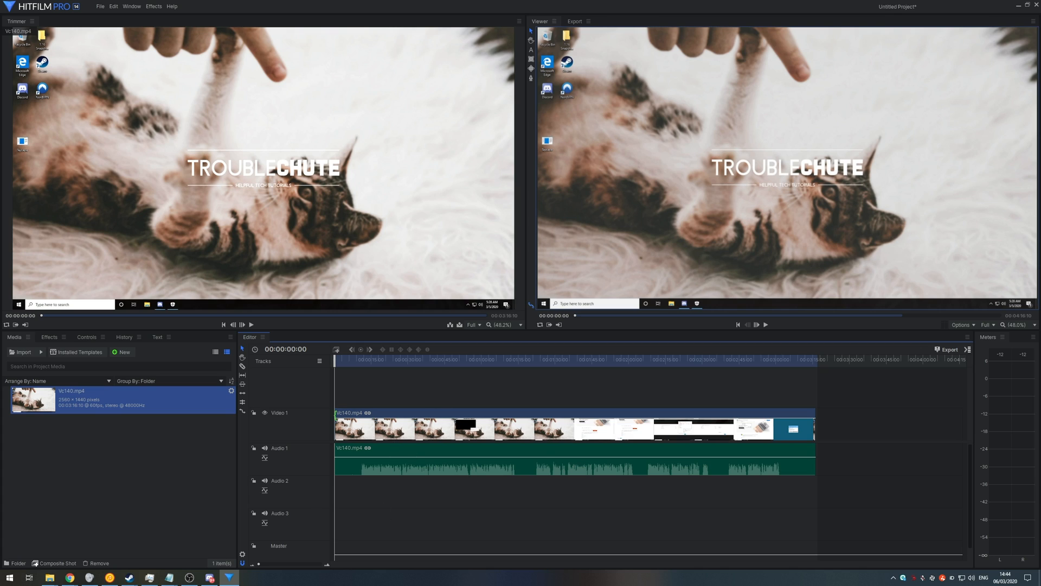
pyautogui.moveTo(528, 400)
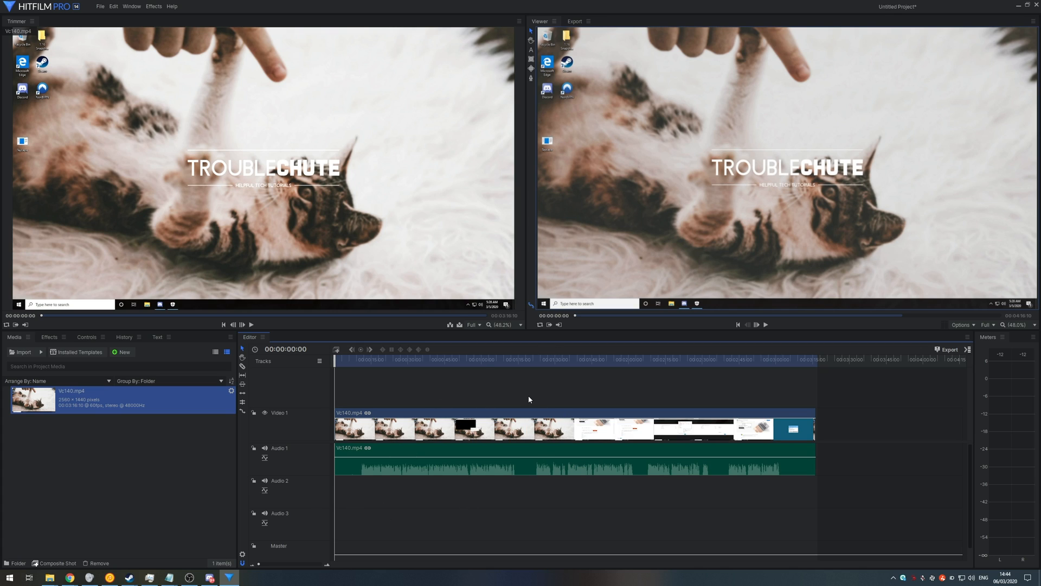
pyautogui.moveTo(505, 399)
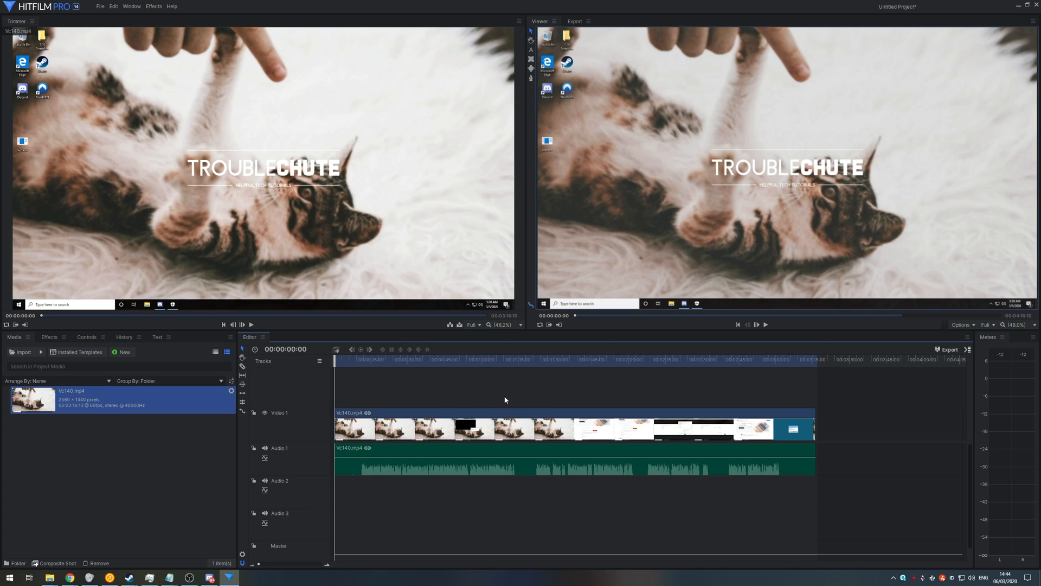
pyautogui.moveTo(438, 407)
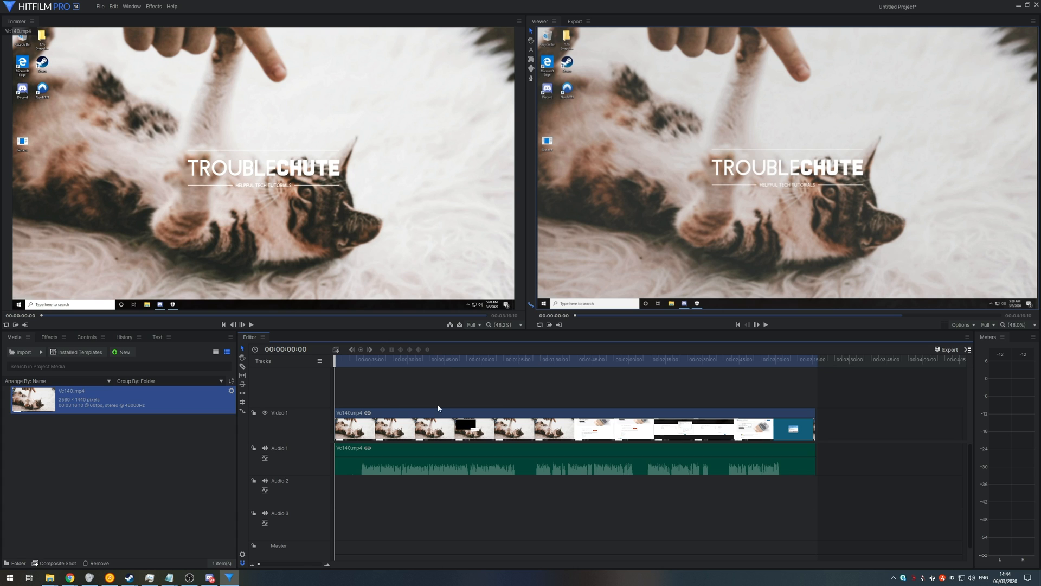
pyautogui.moveTo(1014, 18)
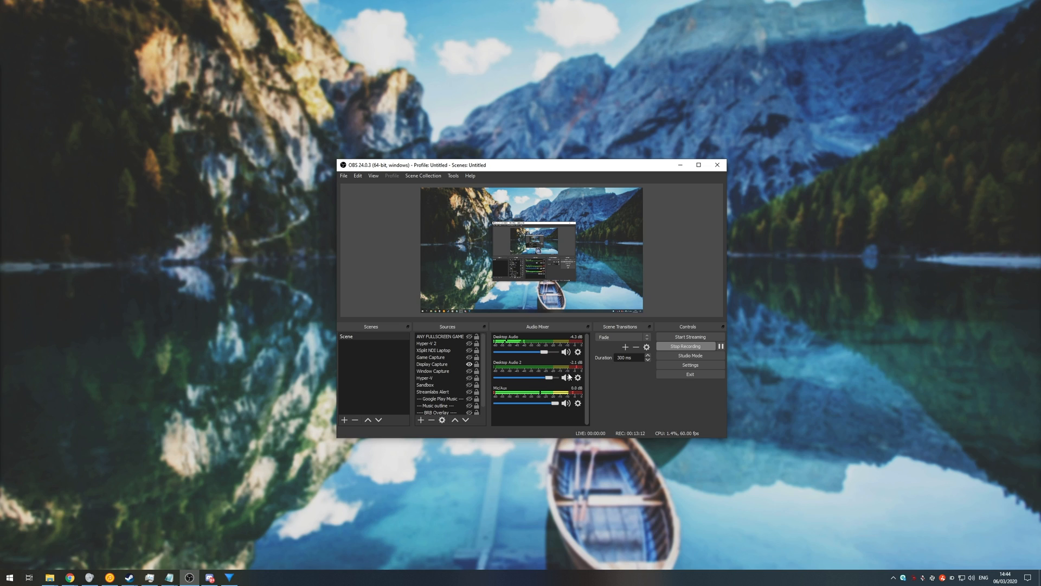
pyautogui.moveTo(709, 303)
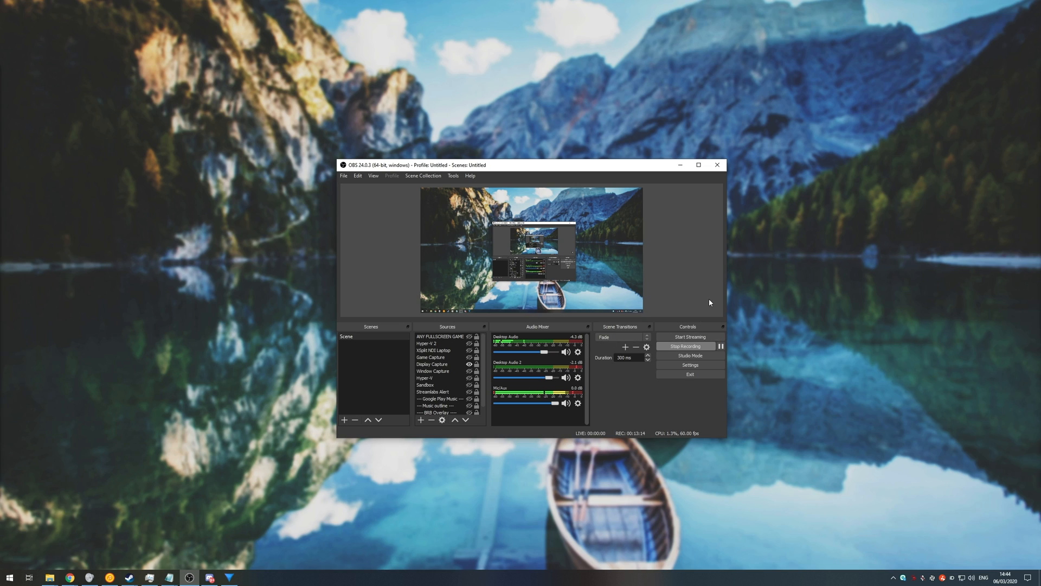